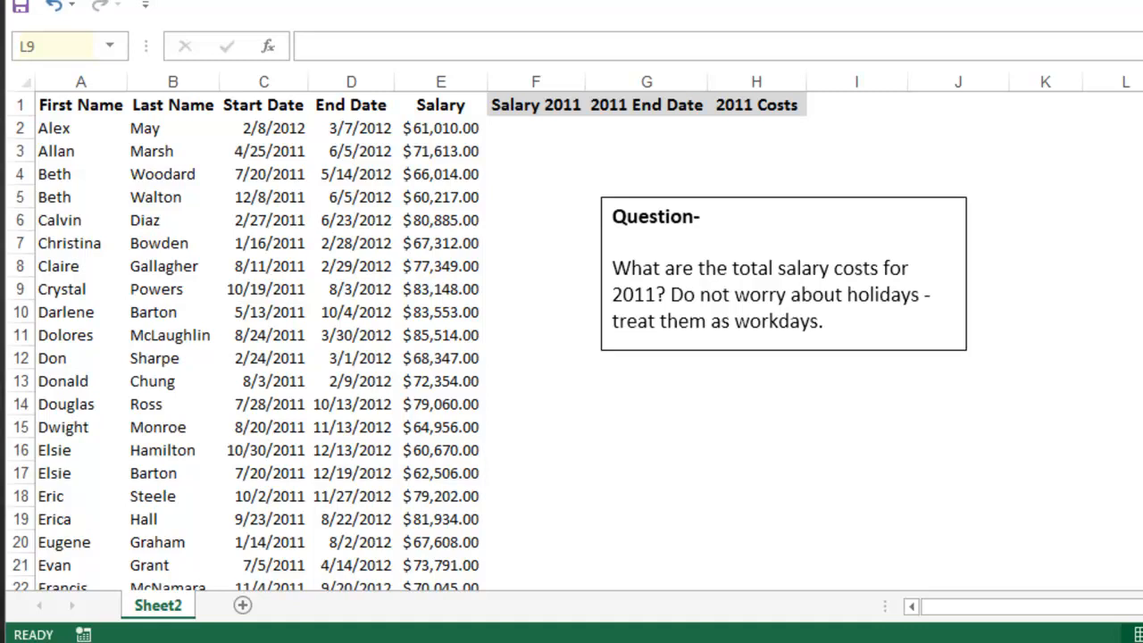
mouse_move(759, 294)
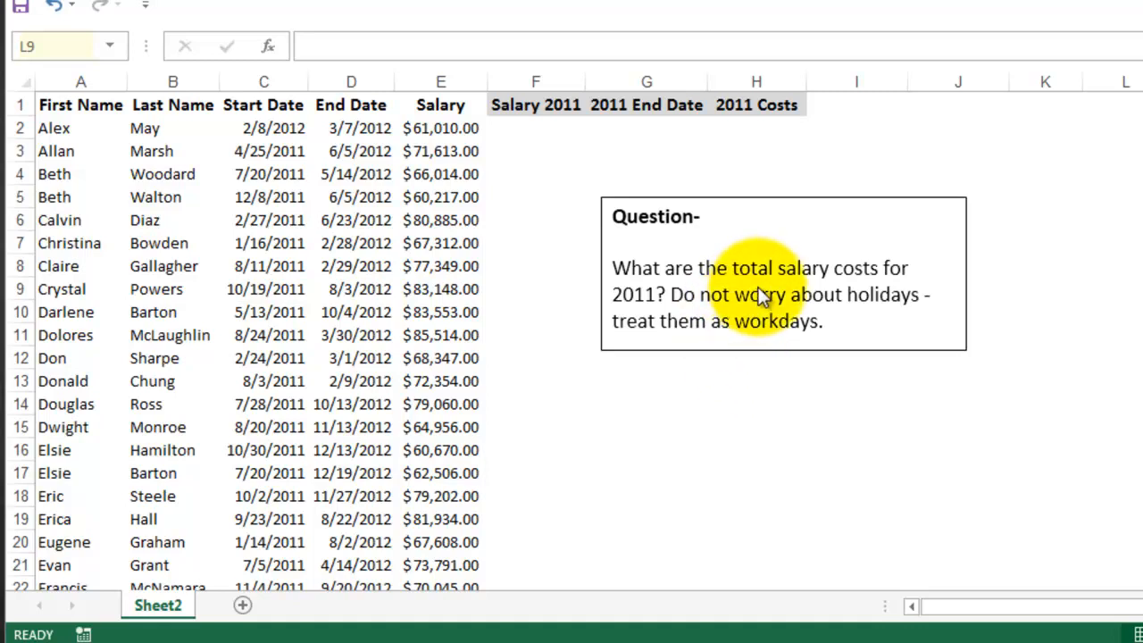
mouse_move(662, 304)
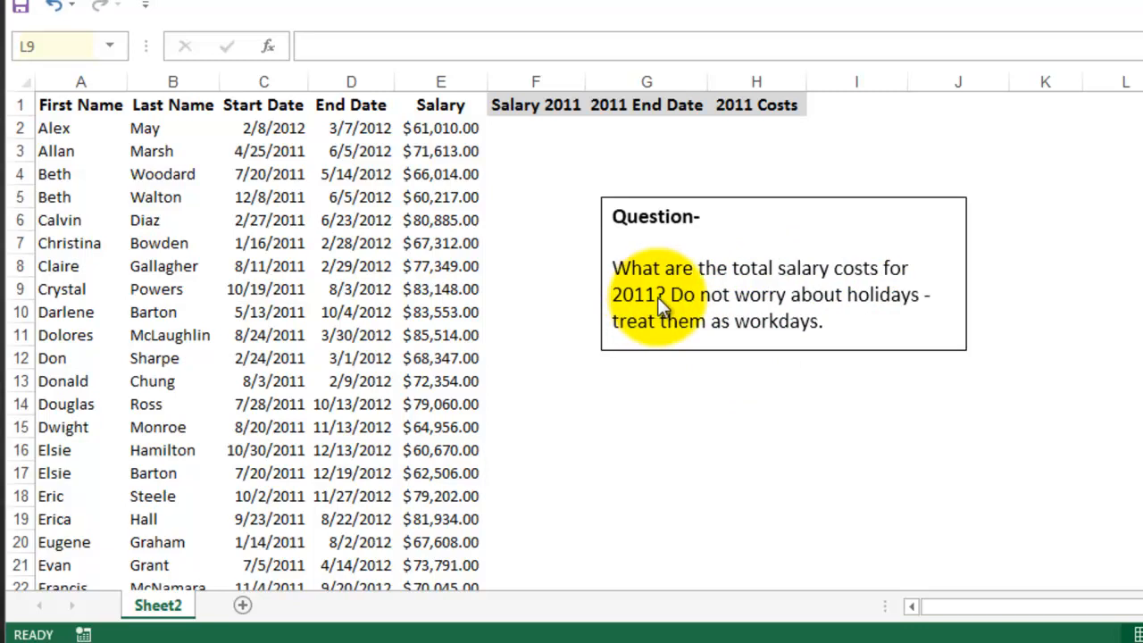
mouse_move(936, 313)
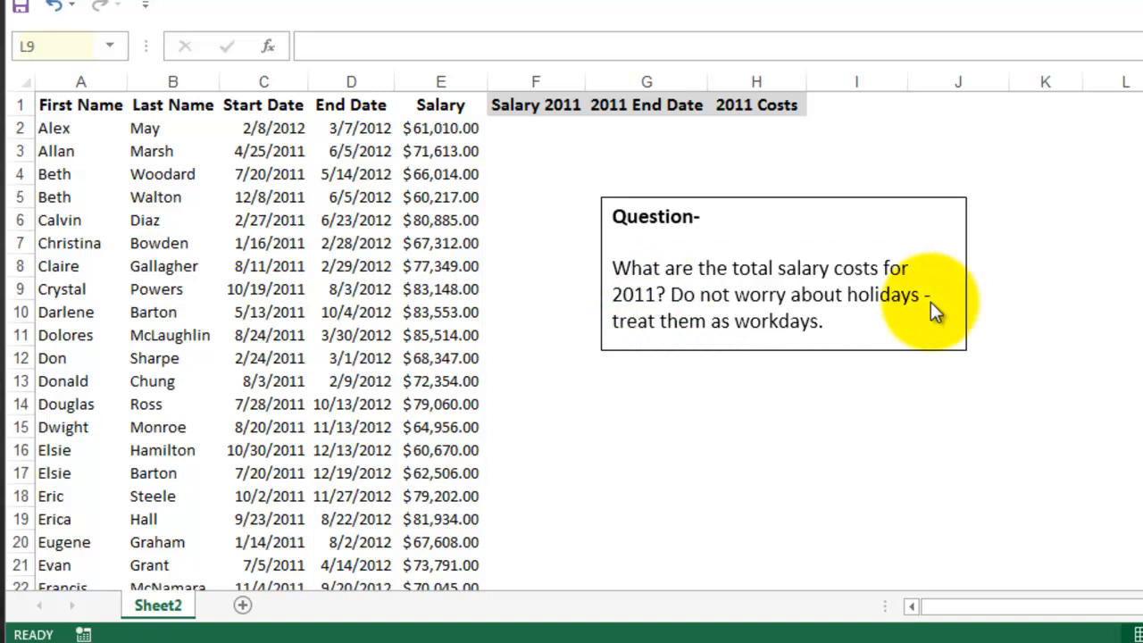
mouse_move(861, 227)
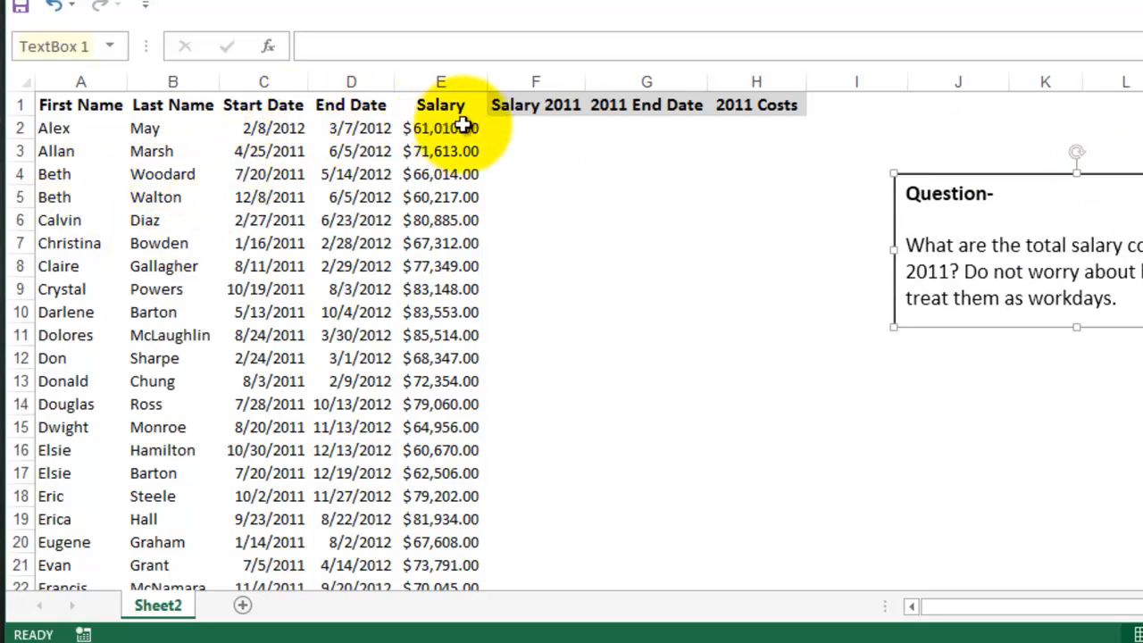
mouse_move(487, 102)
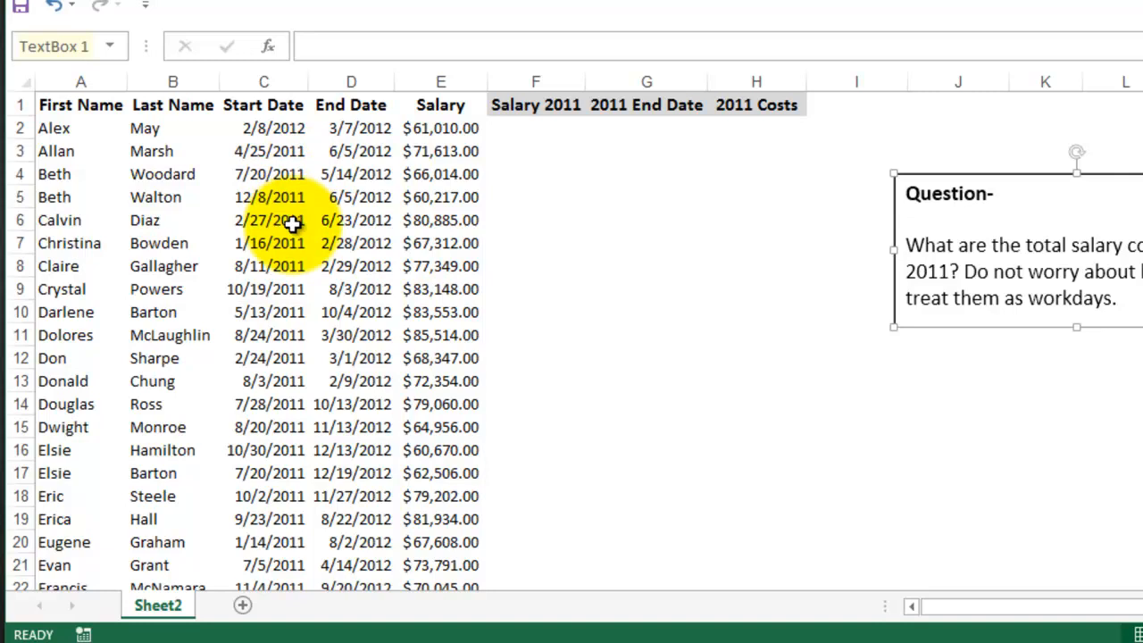
scroll("down", 3)
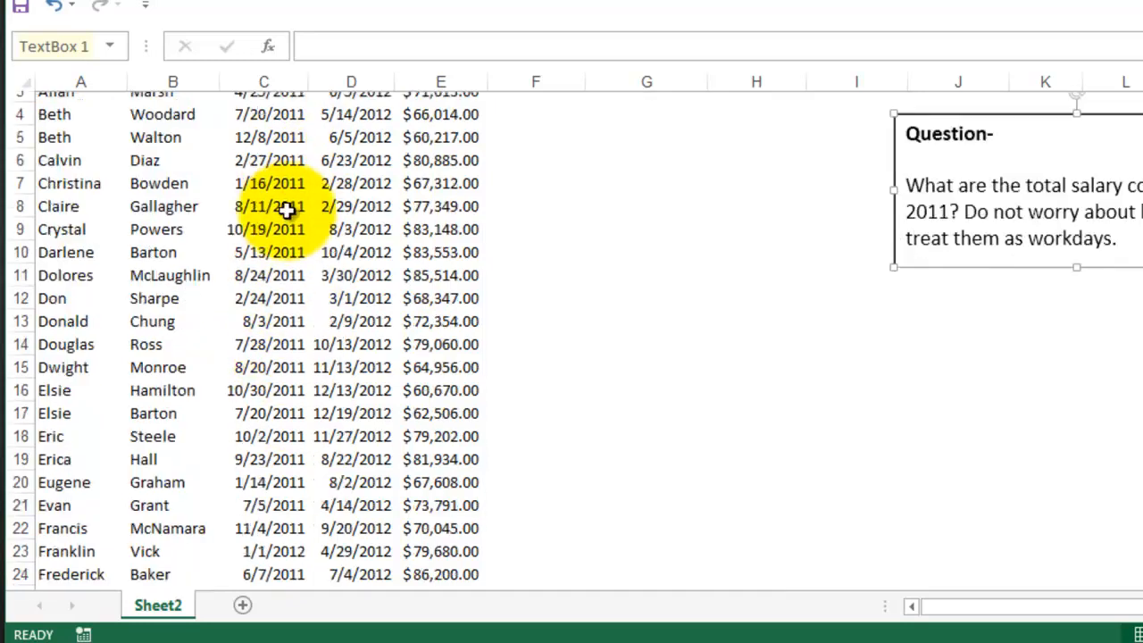
scroll("down", 3)
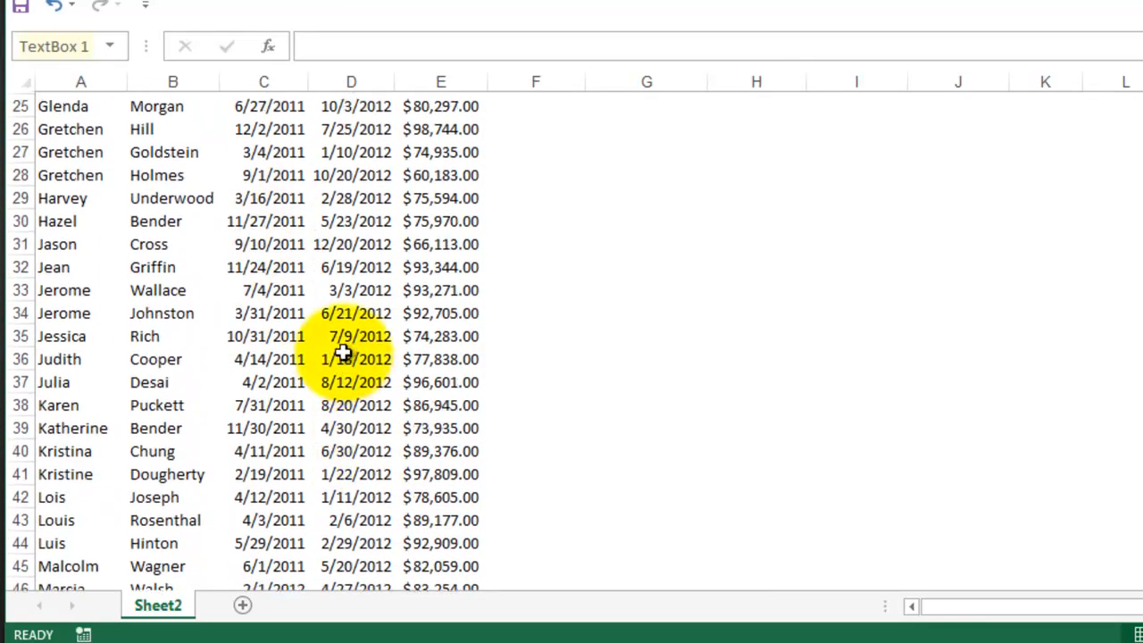
scroll("up", 3)
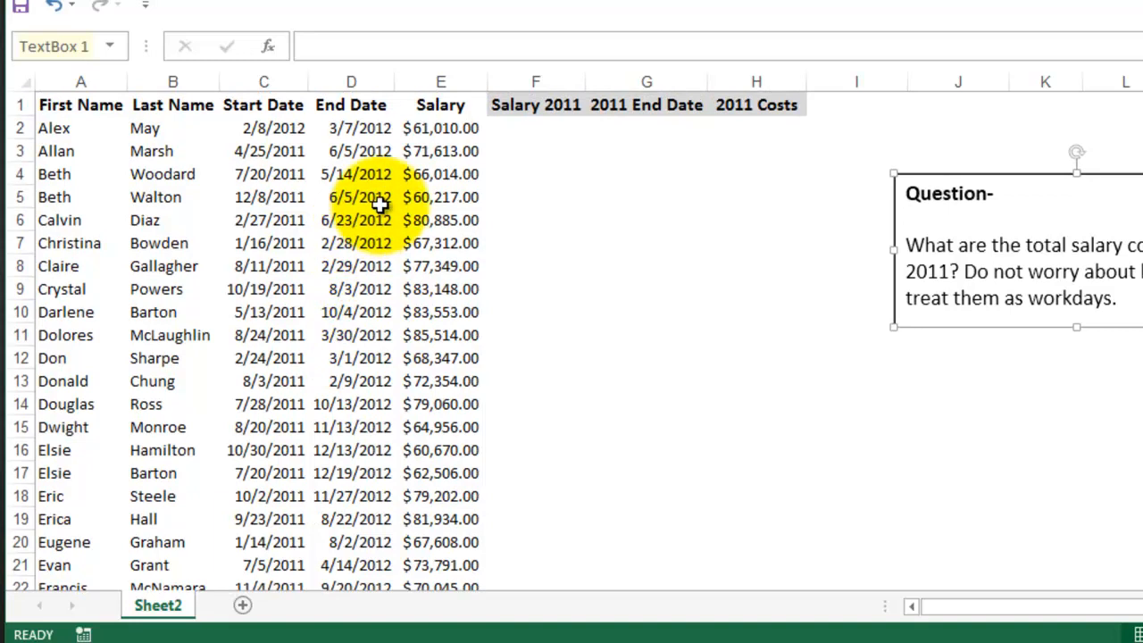
mouse_move(540, 143)
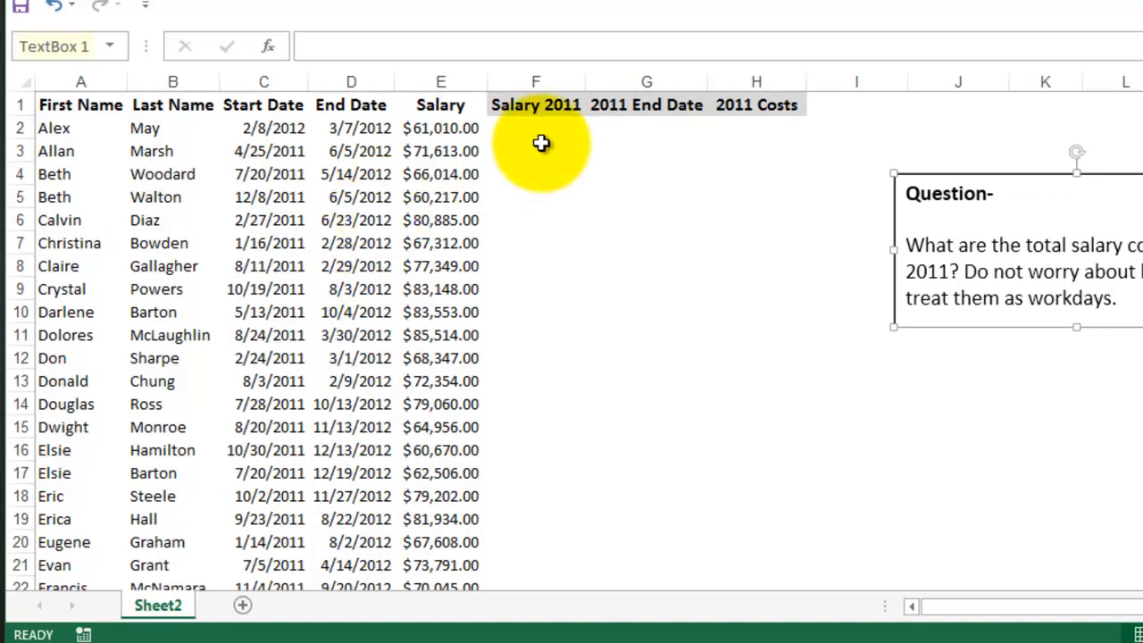
left_click(535, 128)
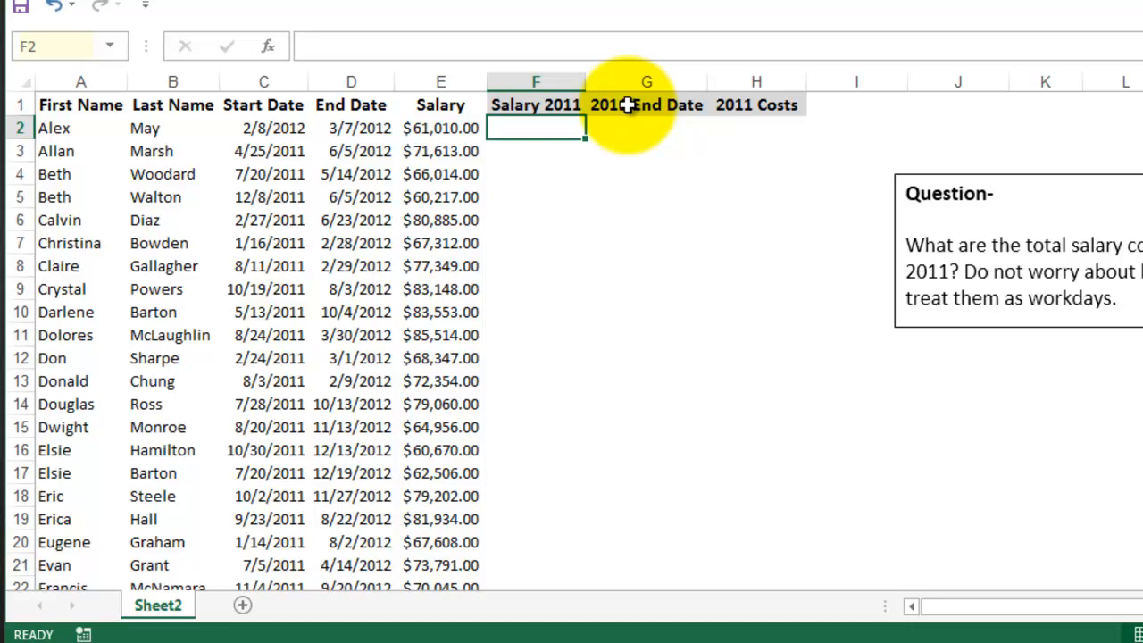
Step: Enter the reference dates 1/1 in J2 and 12/31 in J3
left_click(958, 128)
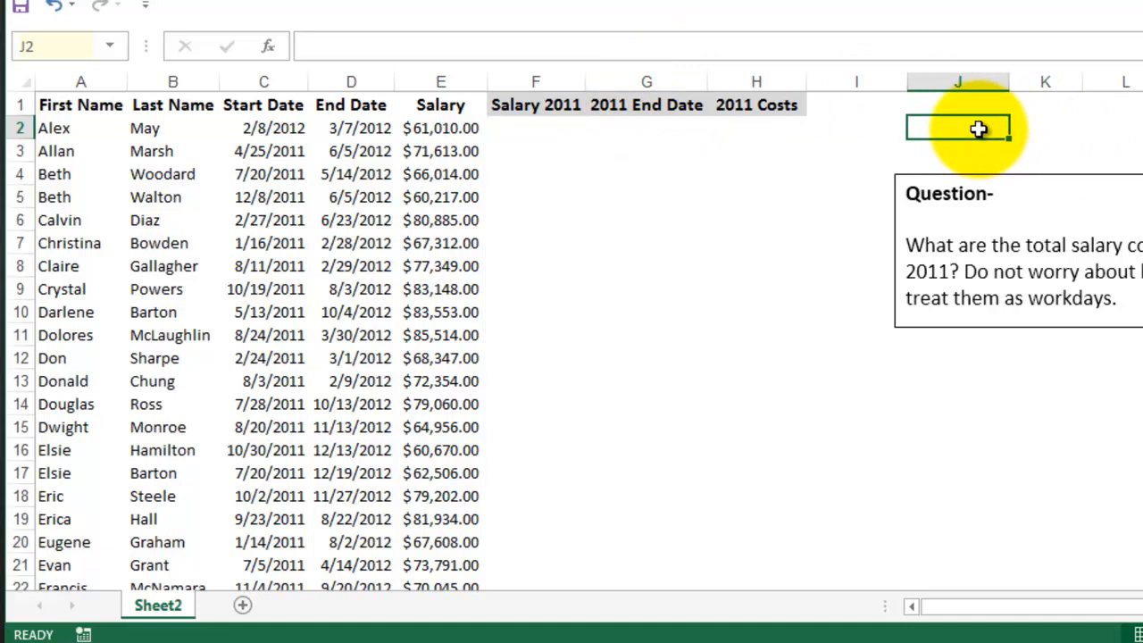
type("1/1")
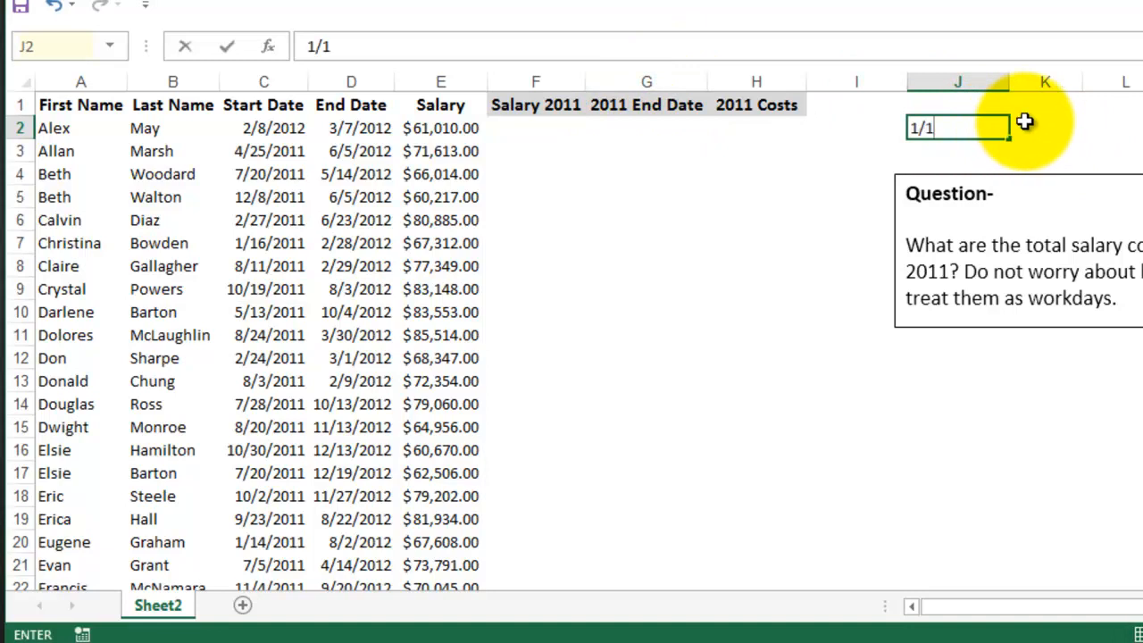
key("Return")
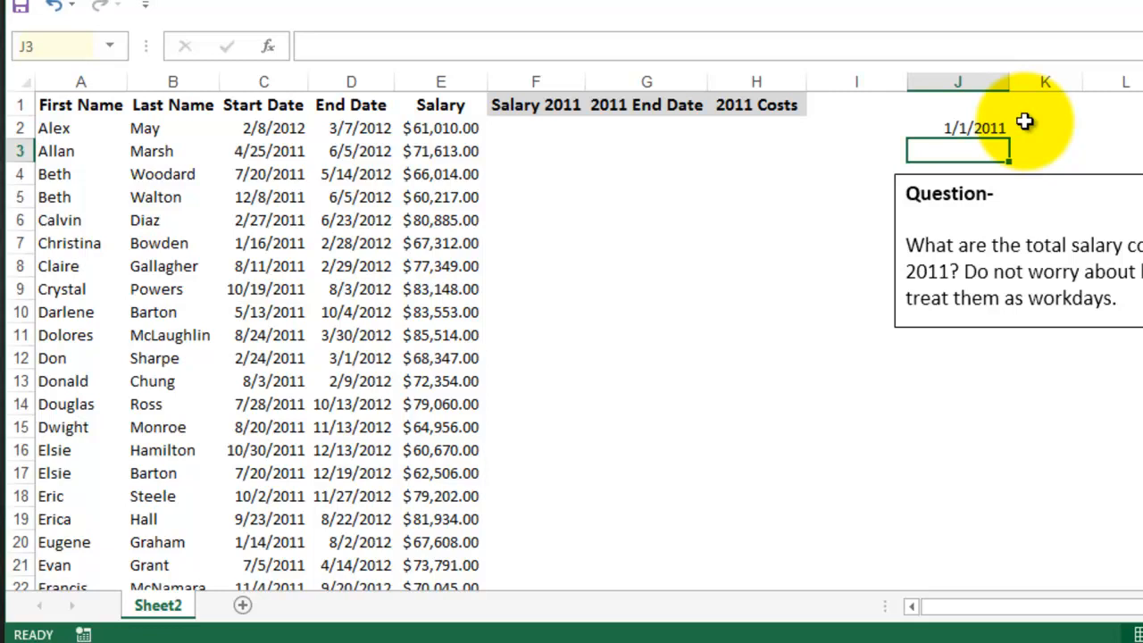
type("12/31/2011")
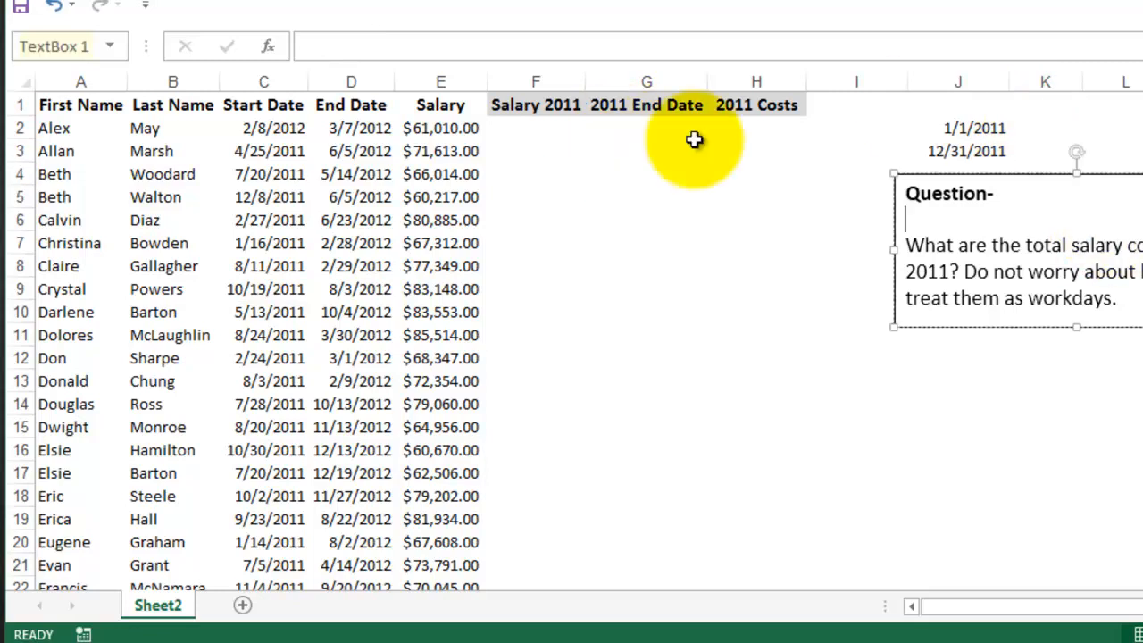
Step: Enter =E2/NETWORKDAYS($J$2,$J$3) in F2 to compute daily Salary 2011 pay
left_click(536, 127)
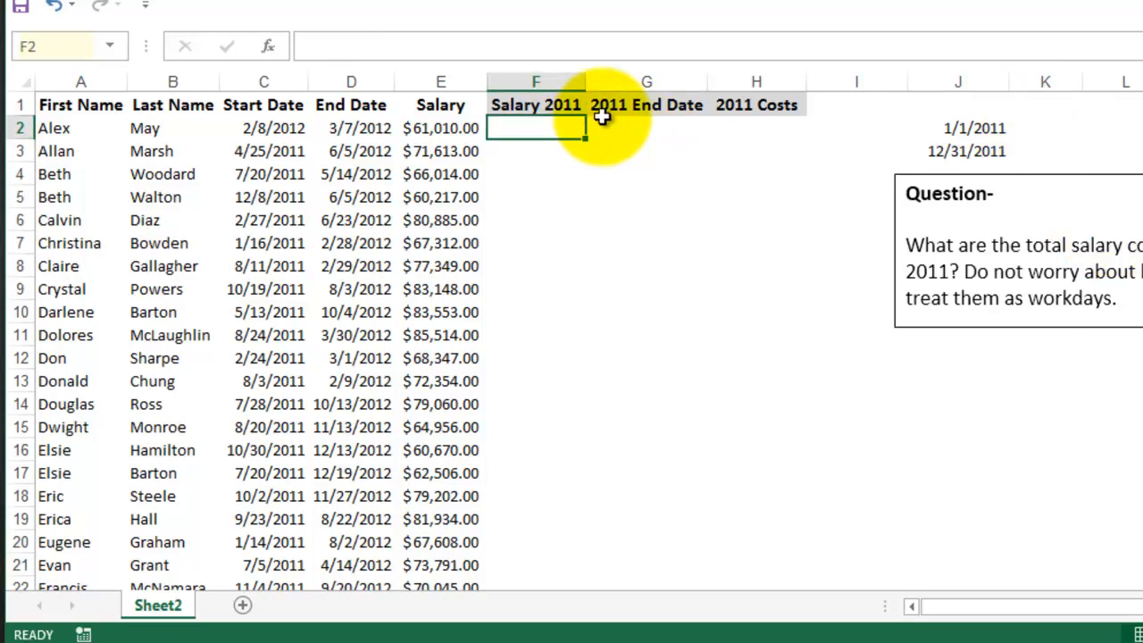
type("=E2")
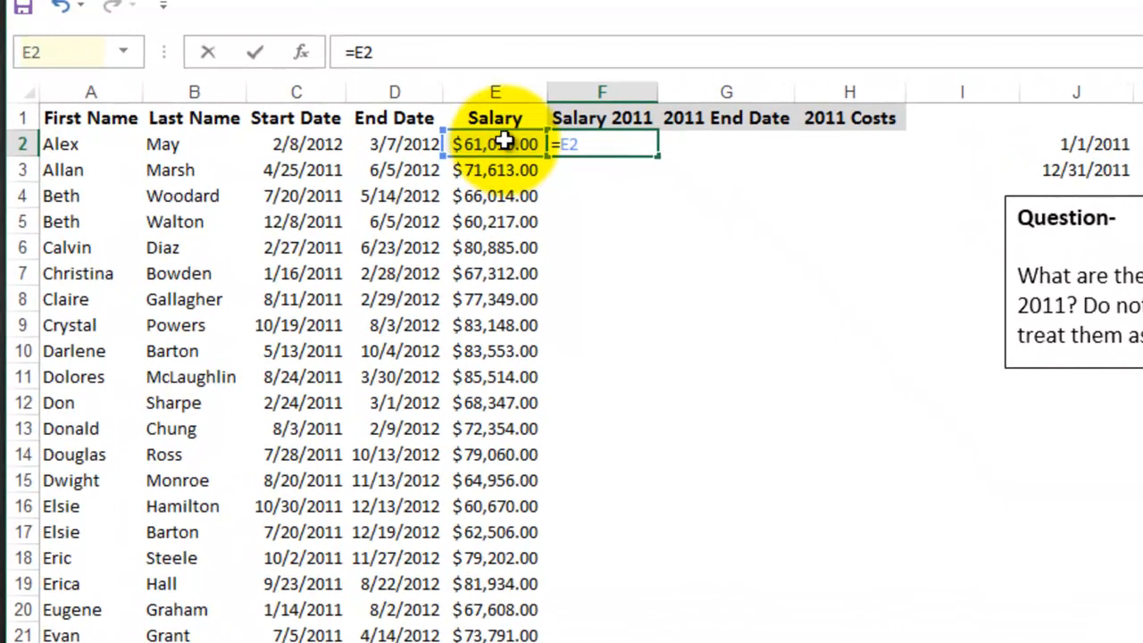
type("/")
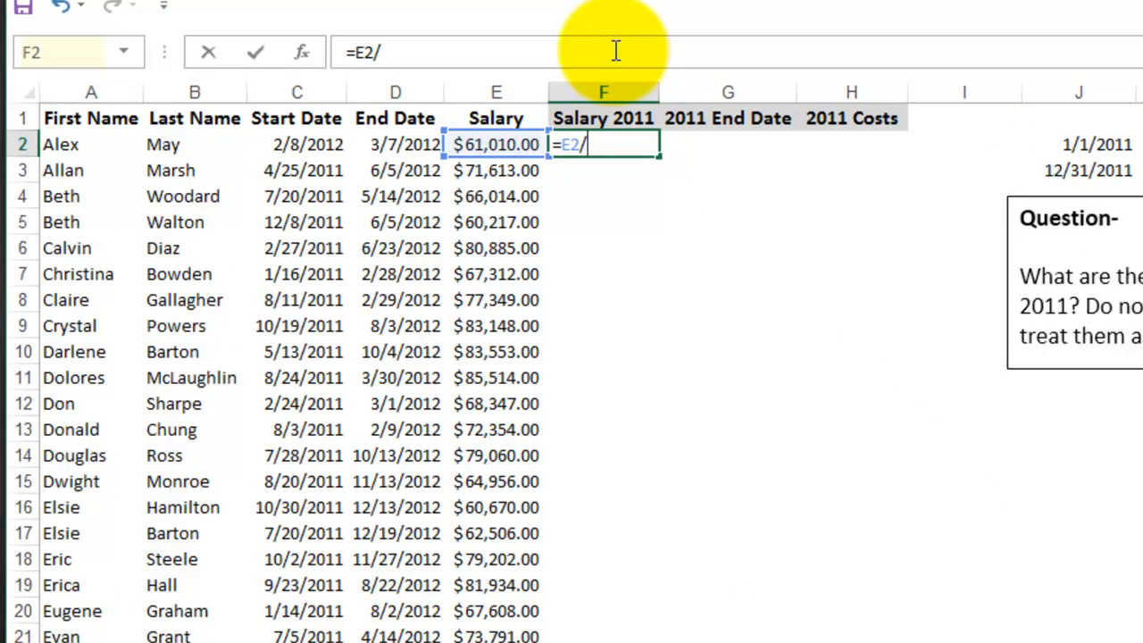
type("net")
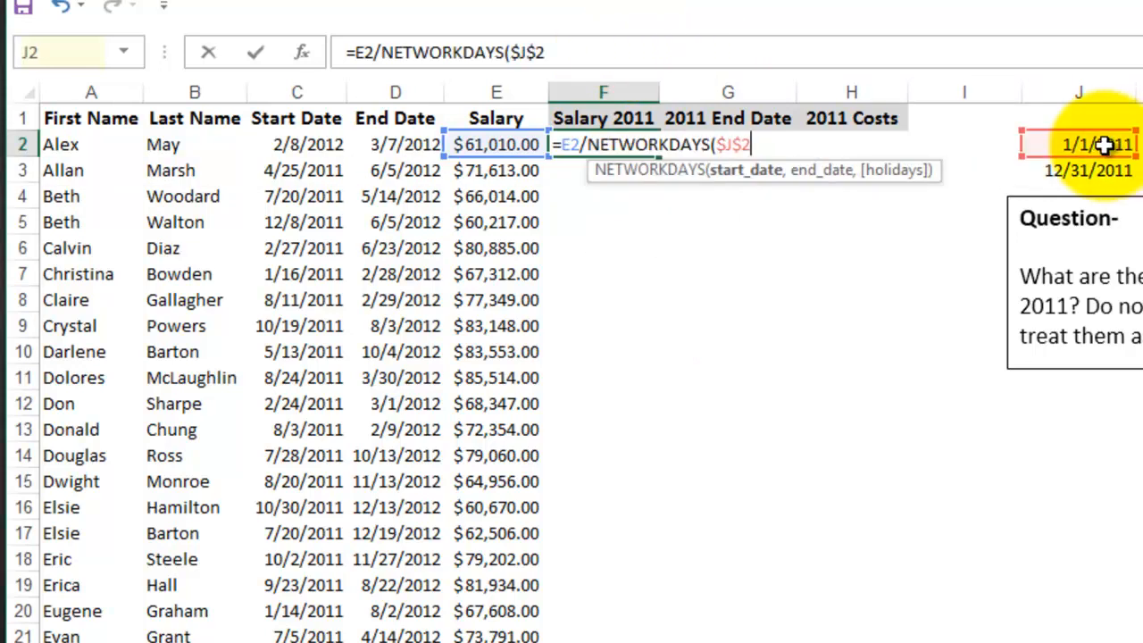
type(",")
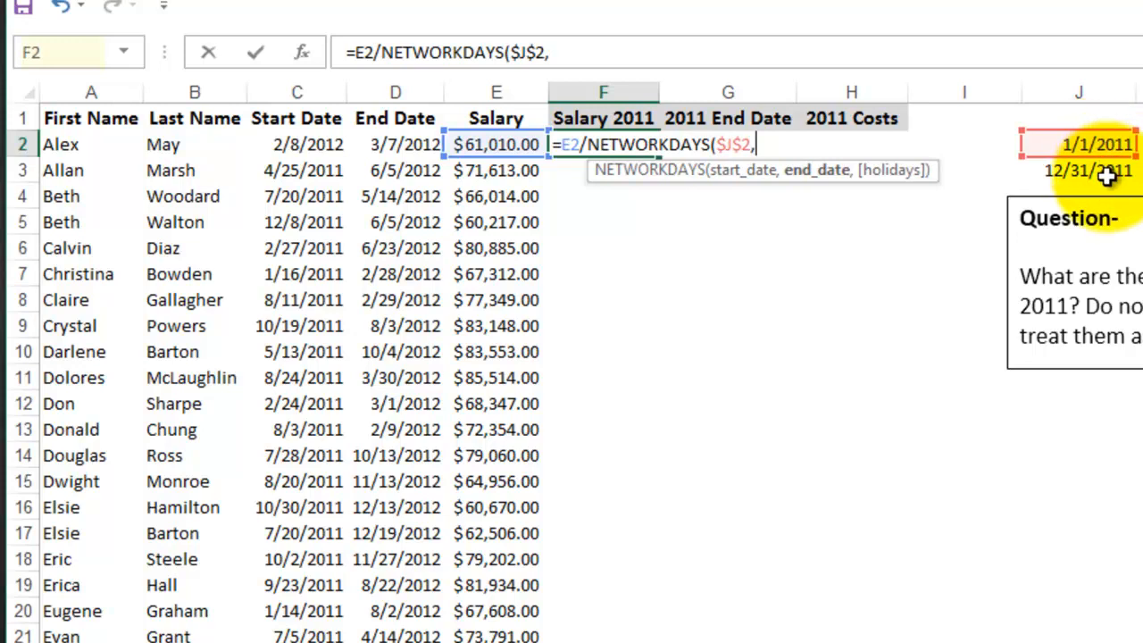
left_click(1087, 170)
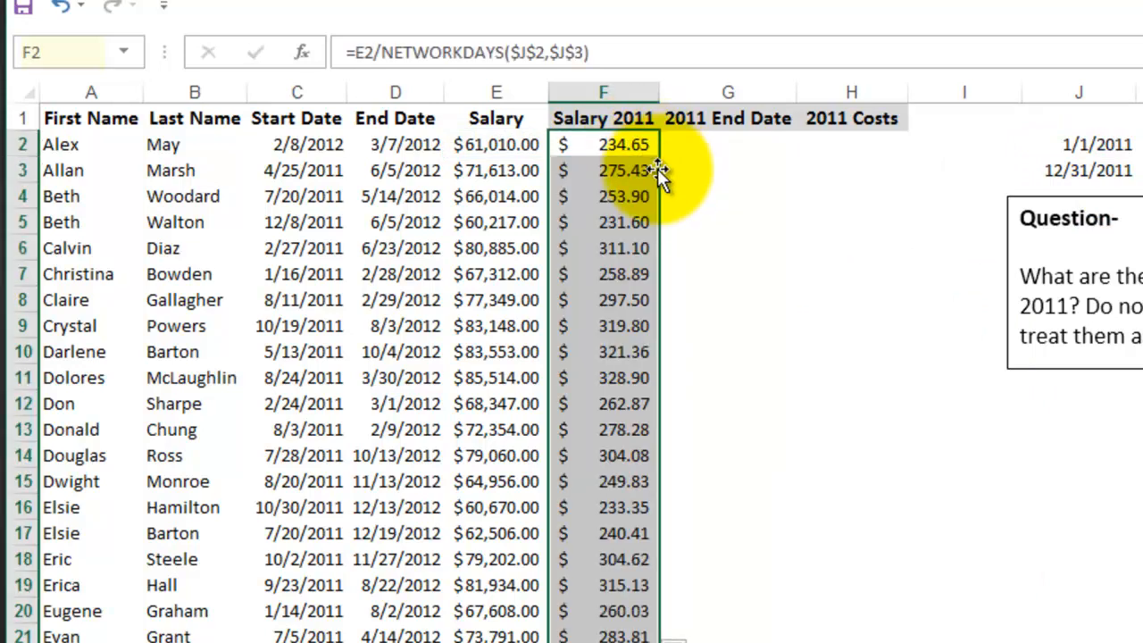
left_click(728, 196)
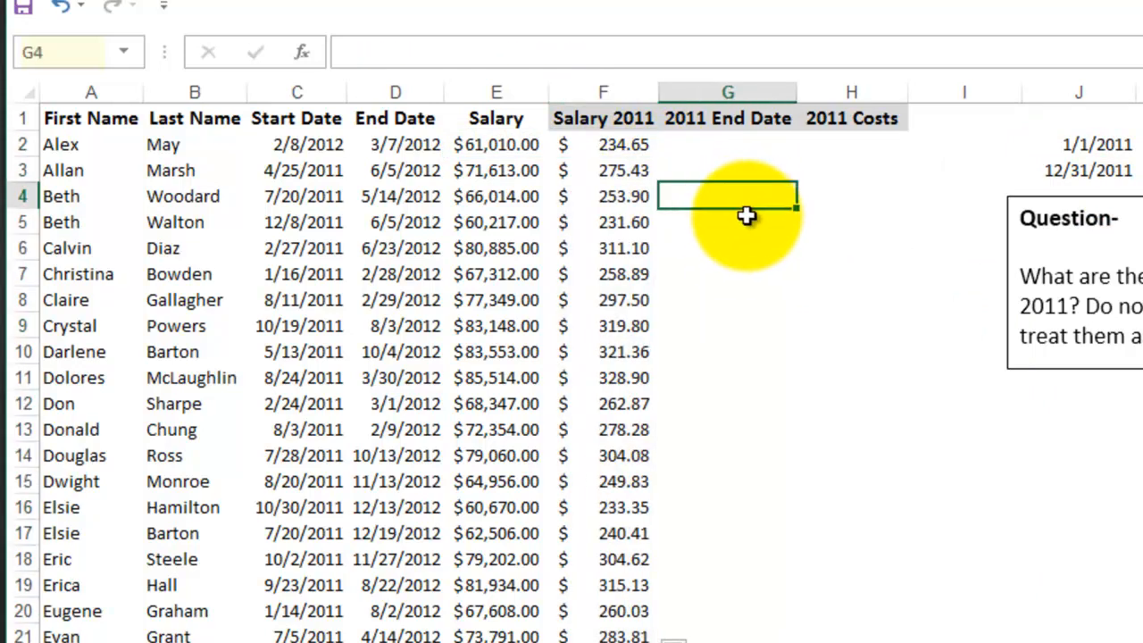
mouse_move(734, 234)
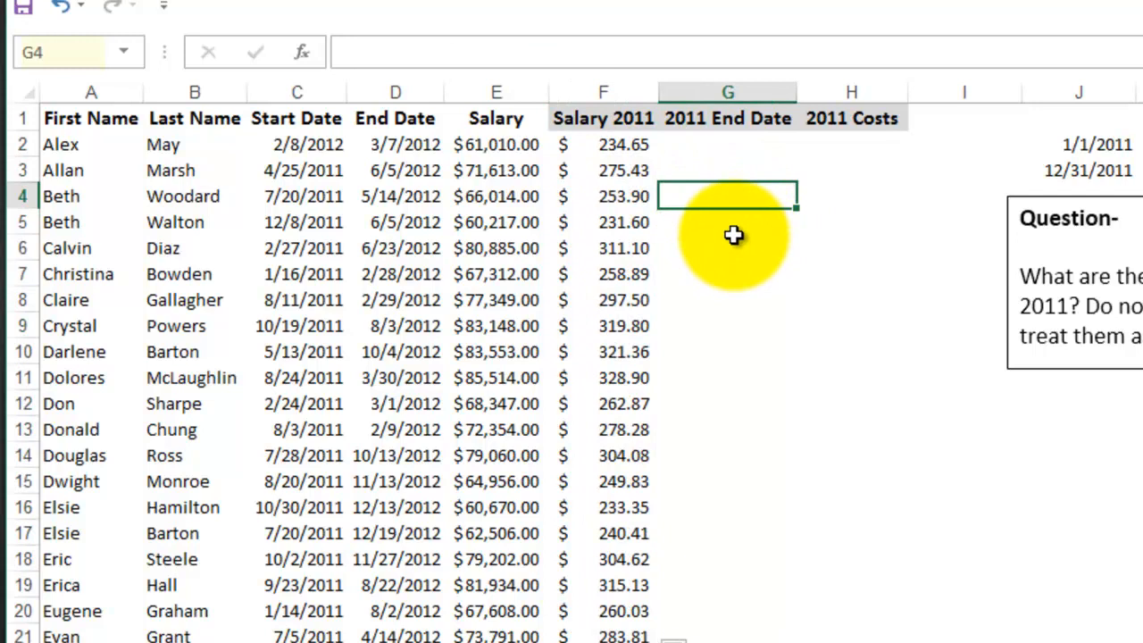
mouse_move(308, 154)
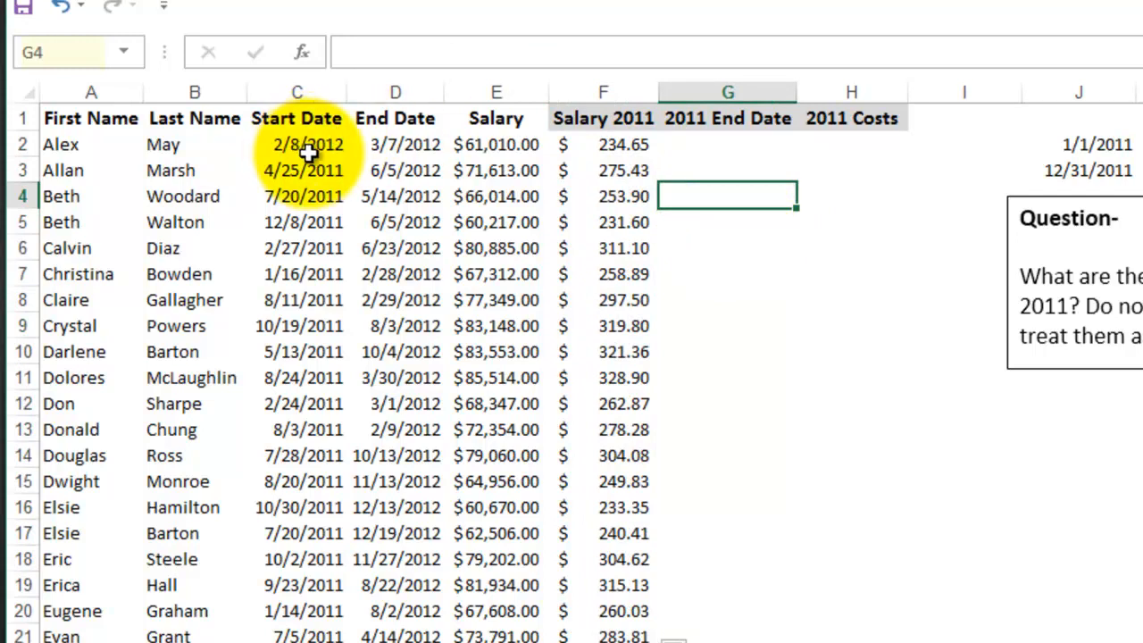
mouse_move(589, 147)
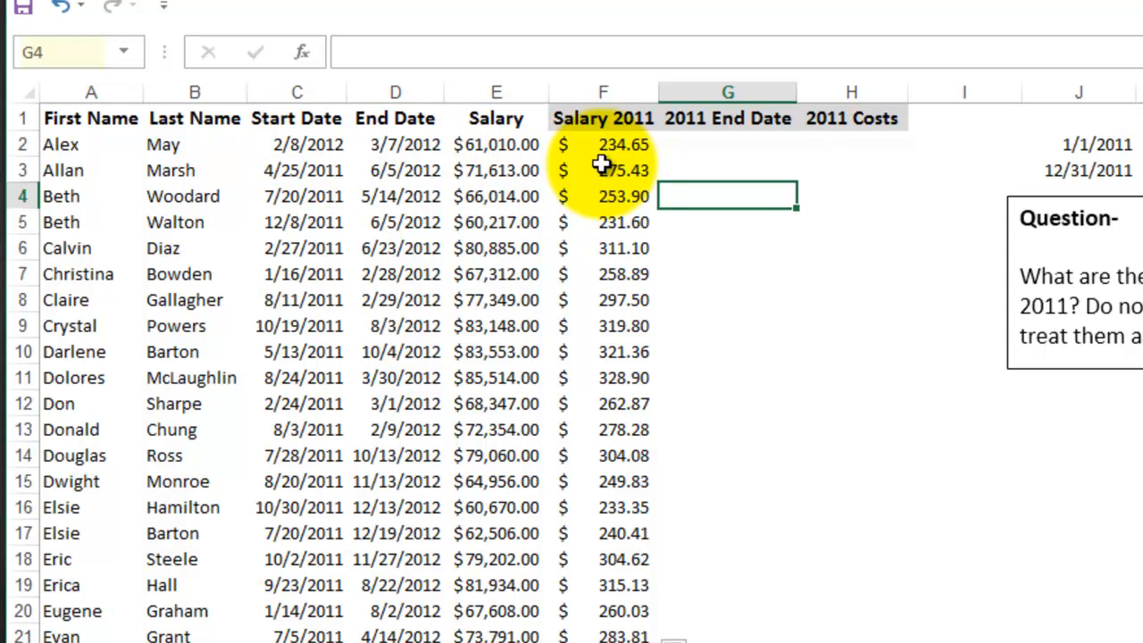
left_click(603, 144)
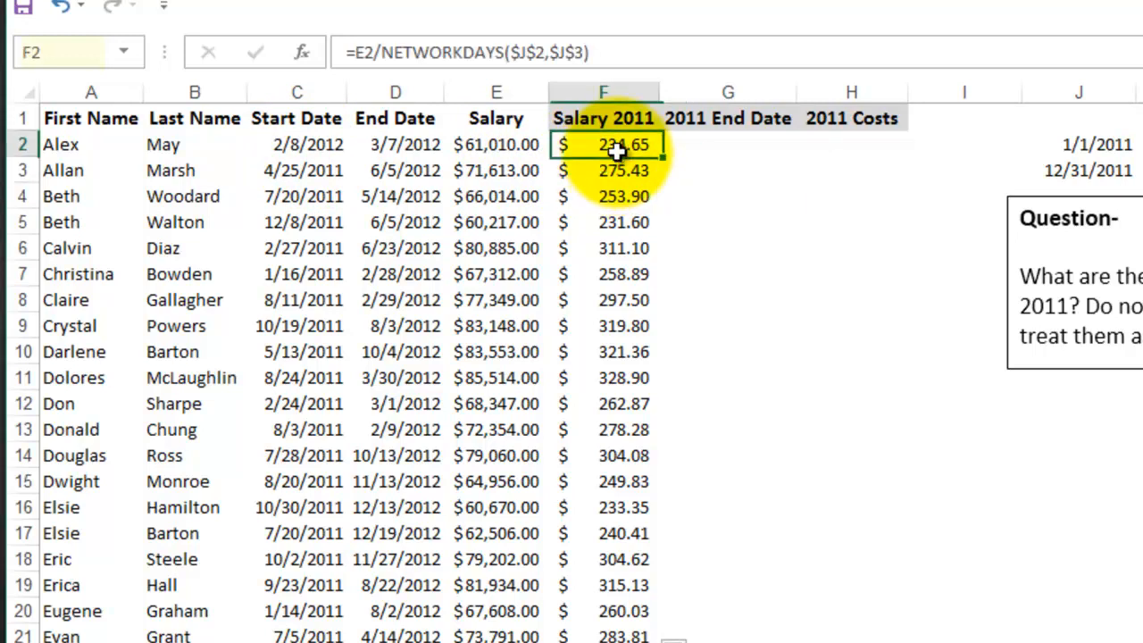
Step: Rewrite F2 as =IF(AND(C2>=$J$2,C2<=$J$3),E2/NETWORKDAYS($J$2,$J$3),0)
double_click(603, 144)
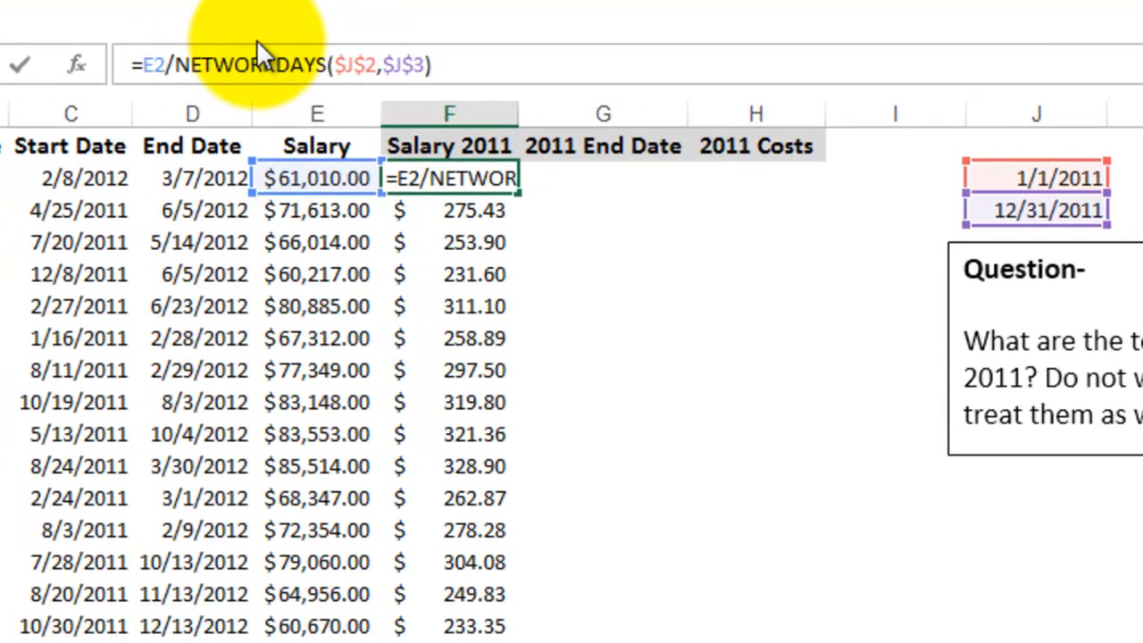
type("if")
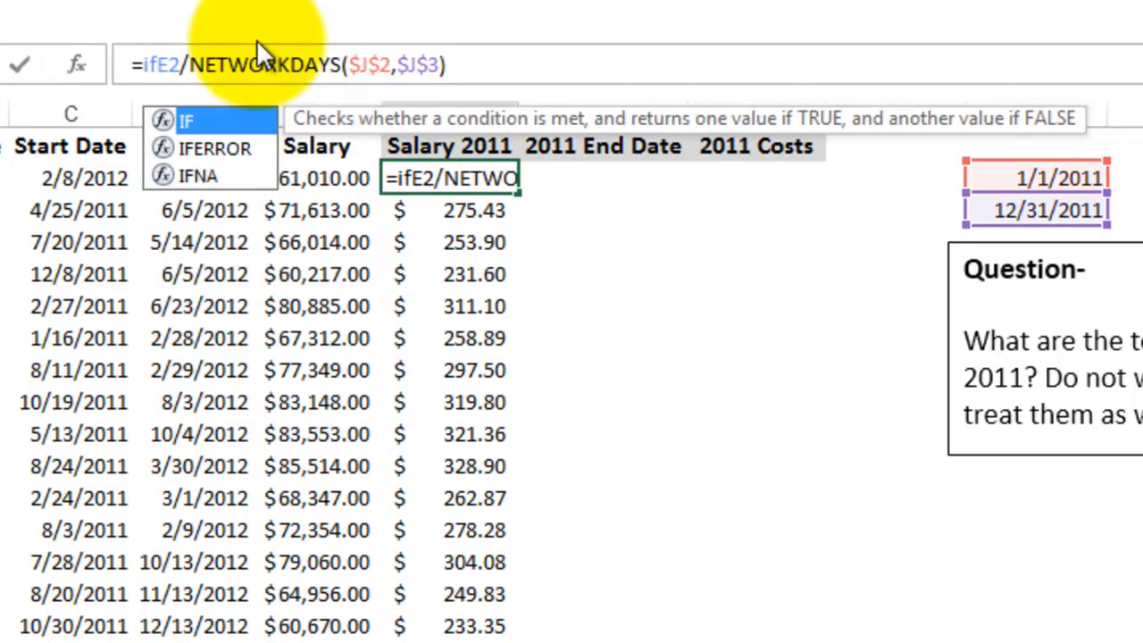
type("(AND(C2")
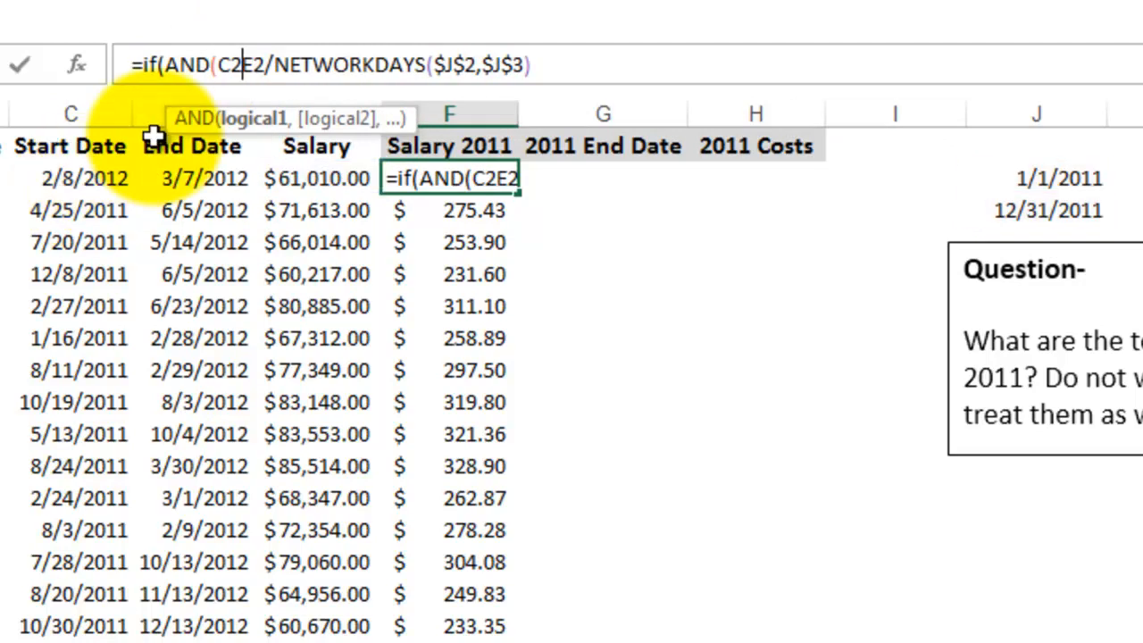
type(">=")
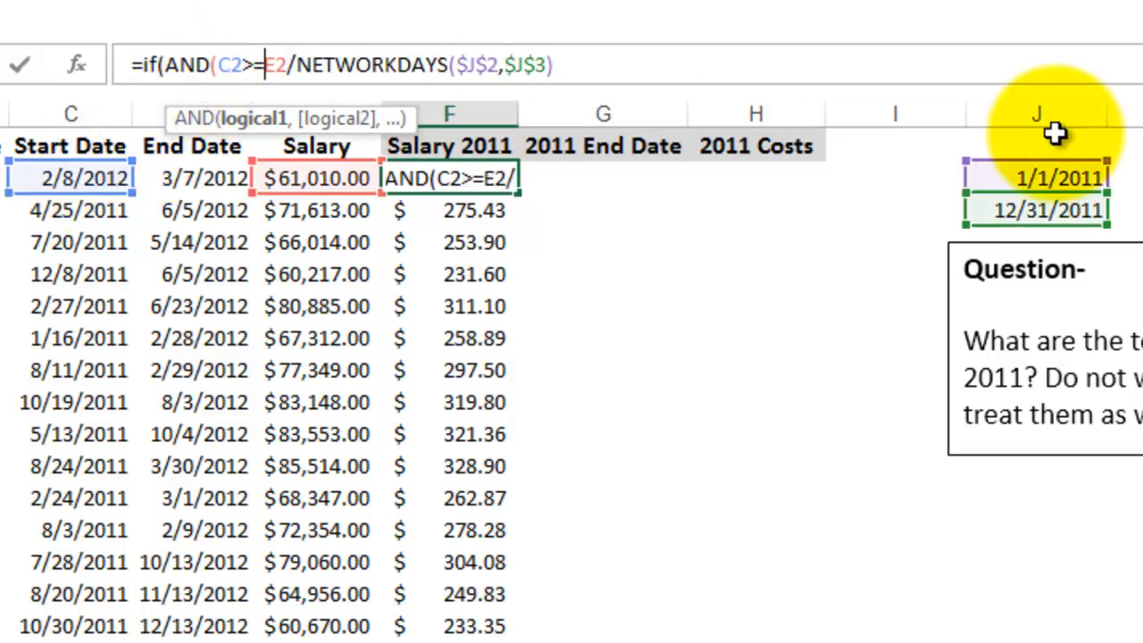
left_click(1057, 178)
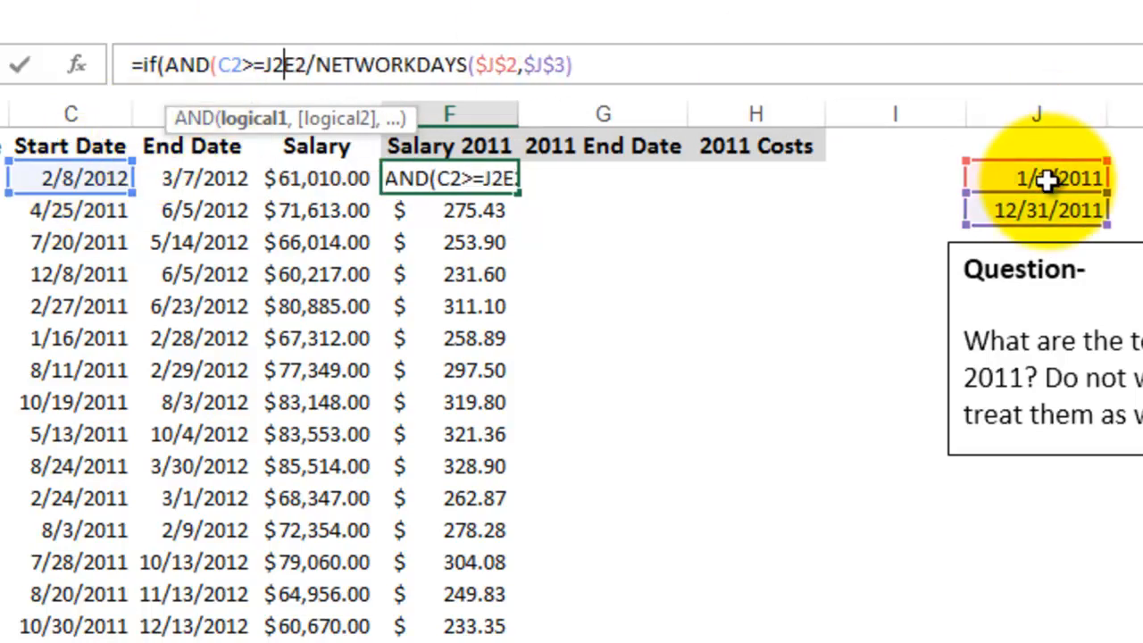
type(",")
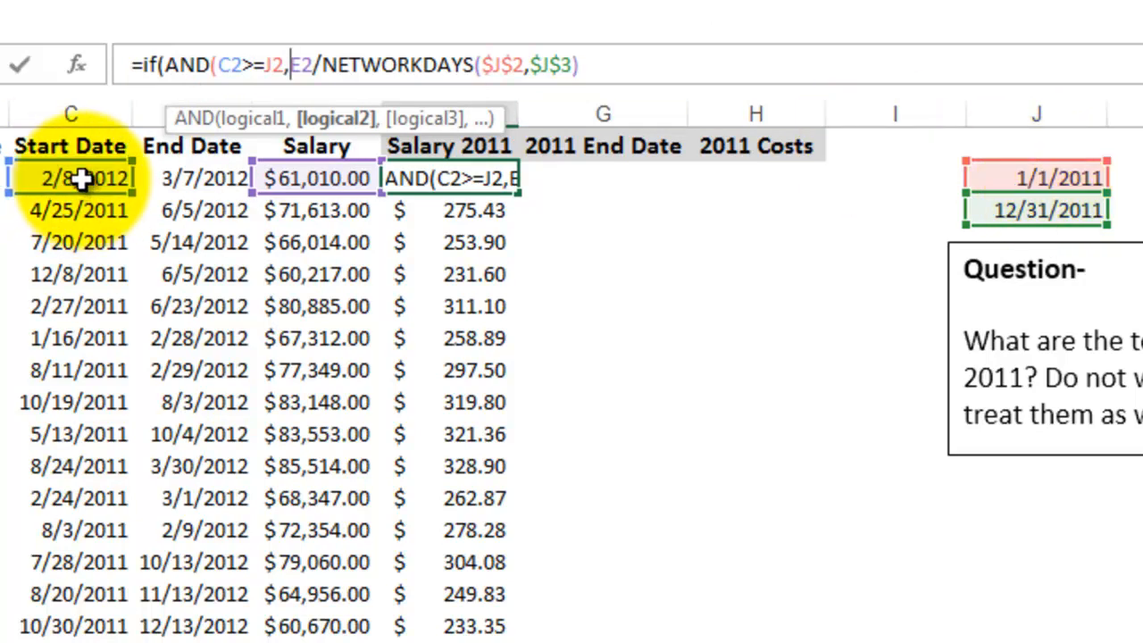
type("C2<E2")
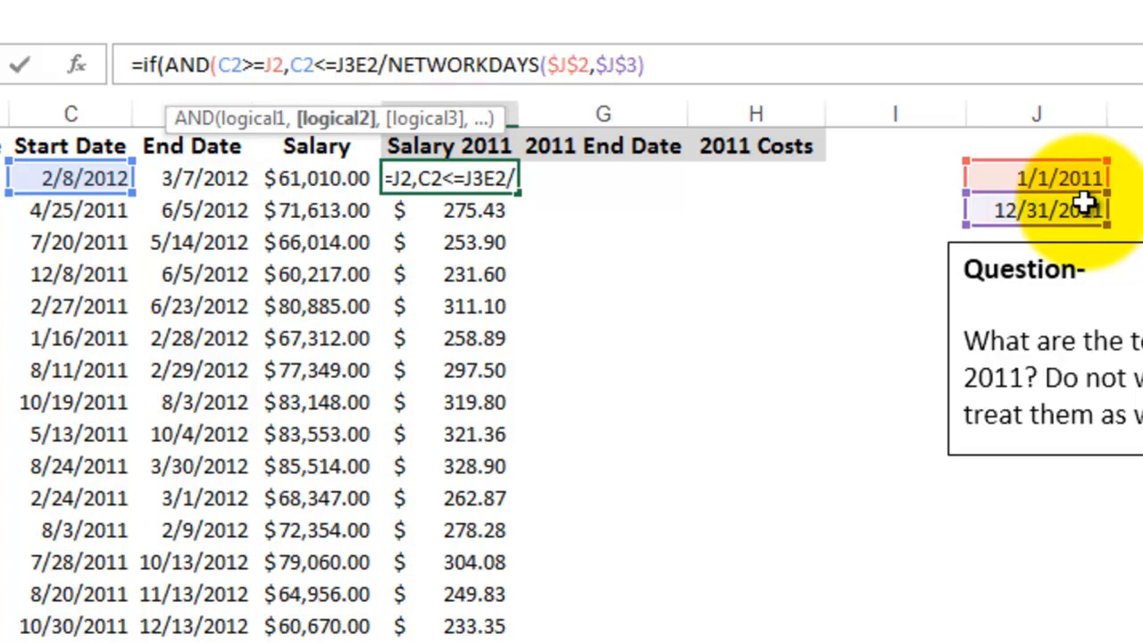
mouse_move(657, 97)
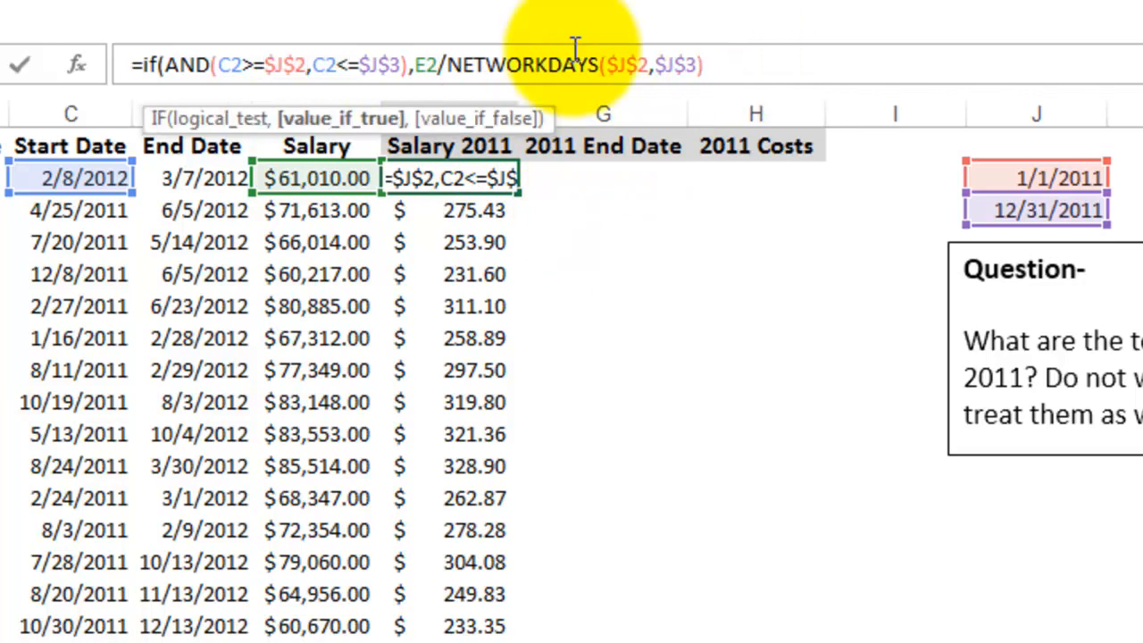
type(",")
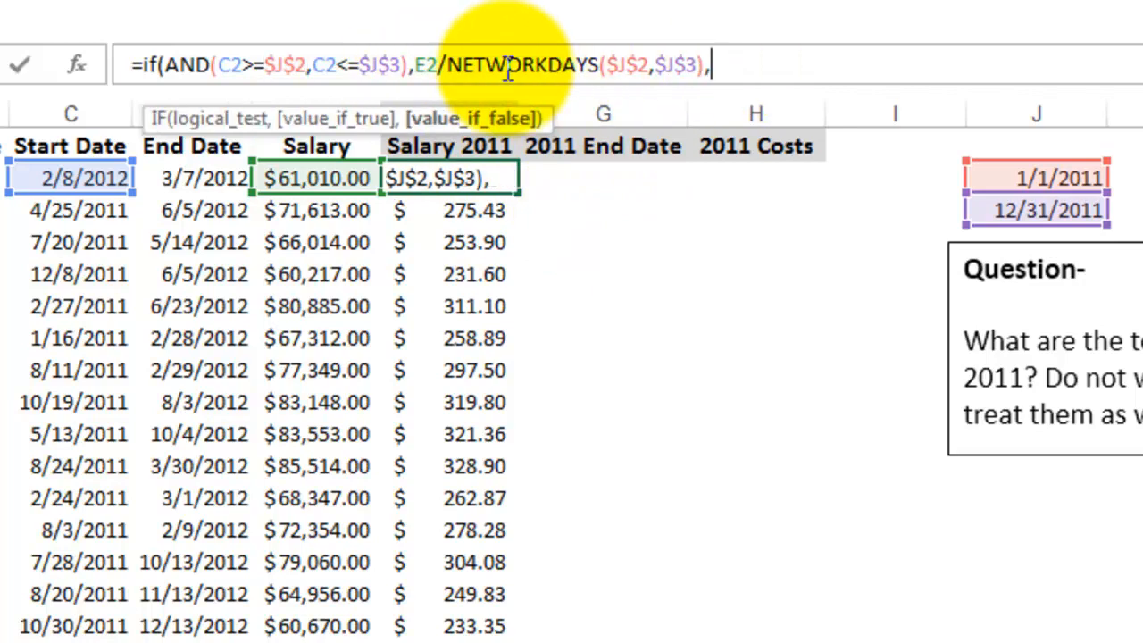
left_click(449, 210)
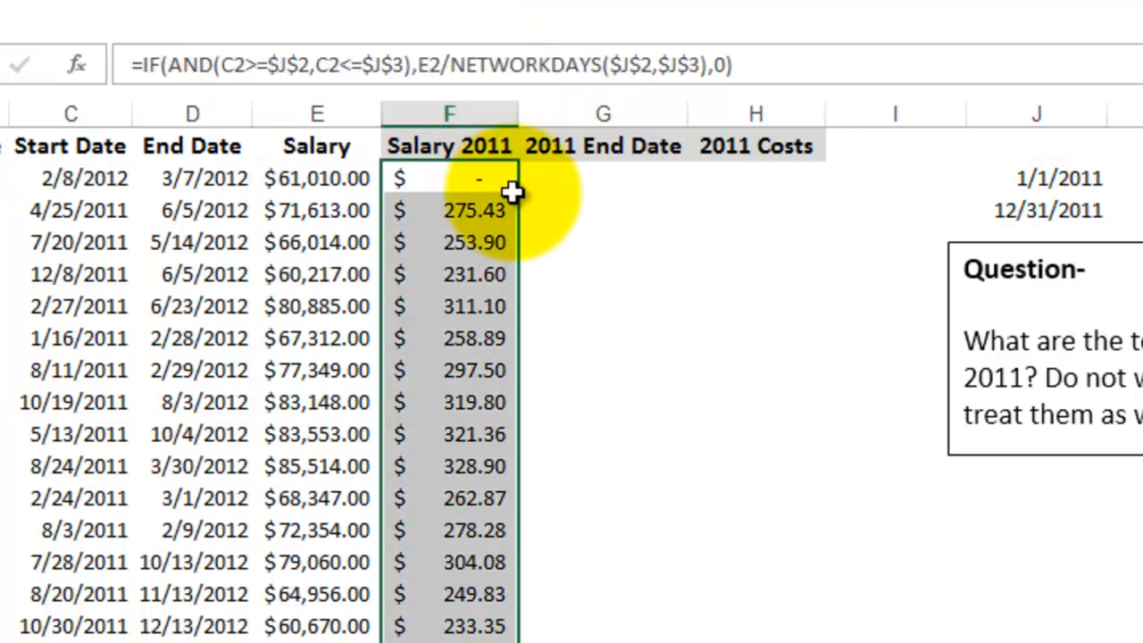
Step: Copy the IF formula down column F and scroll to check the results
left_click(602, 210)
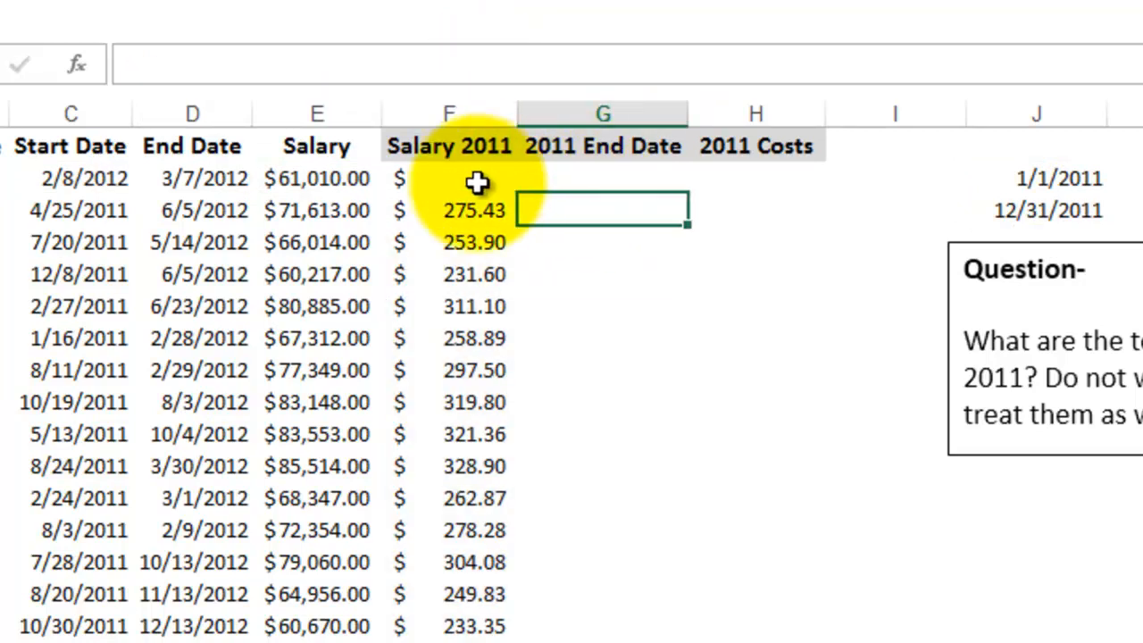
scroll("down", 3)
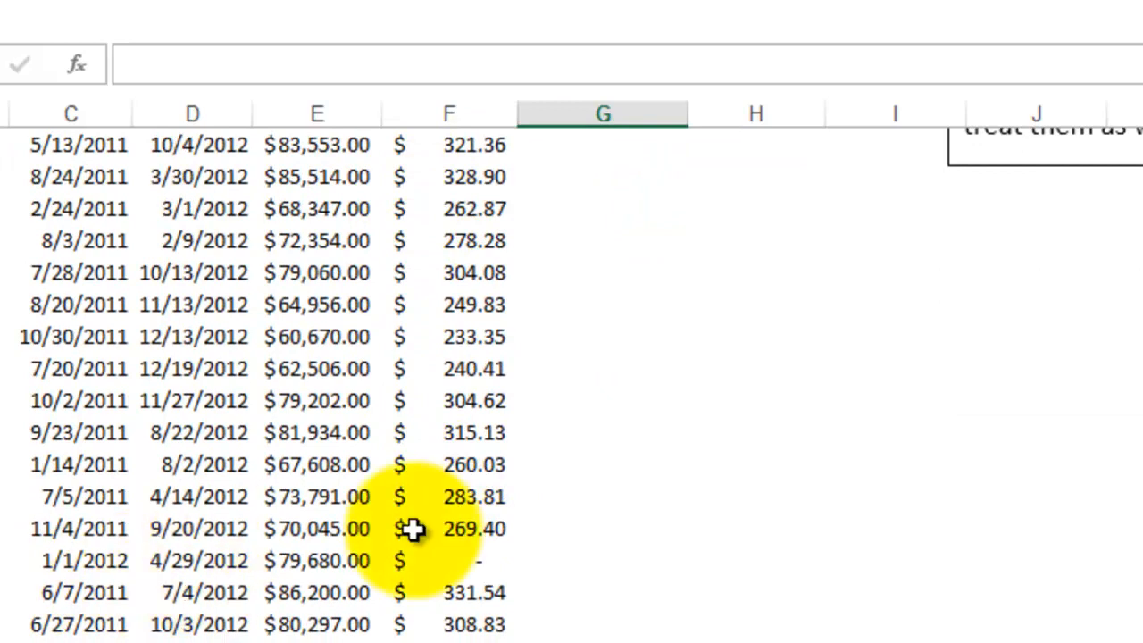
scroll("down", 3)
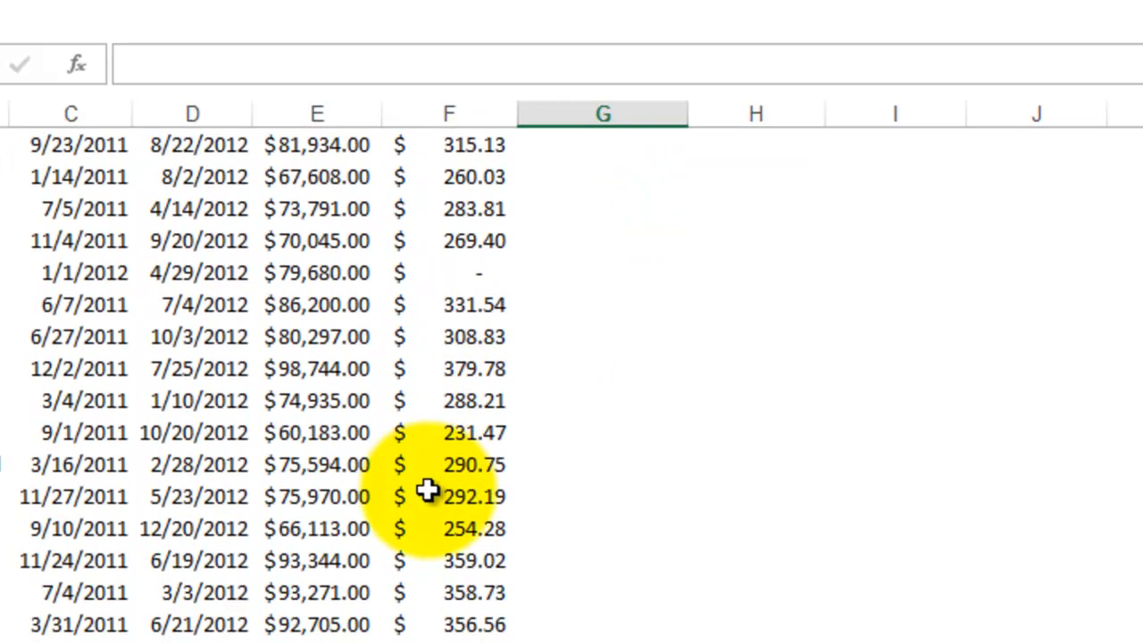
scroll("down", 3)
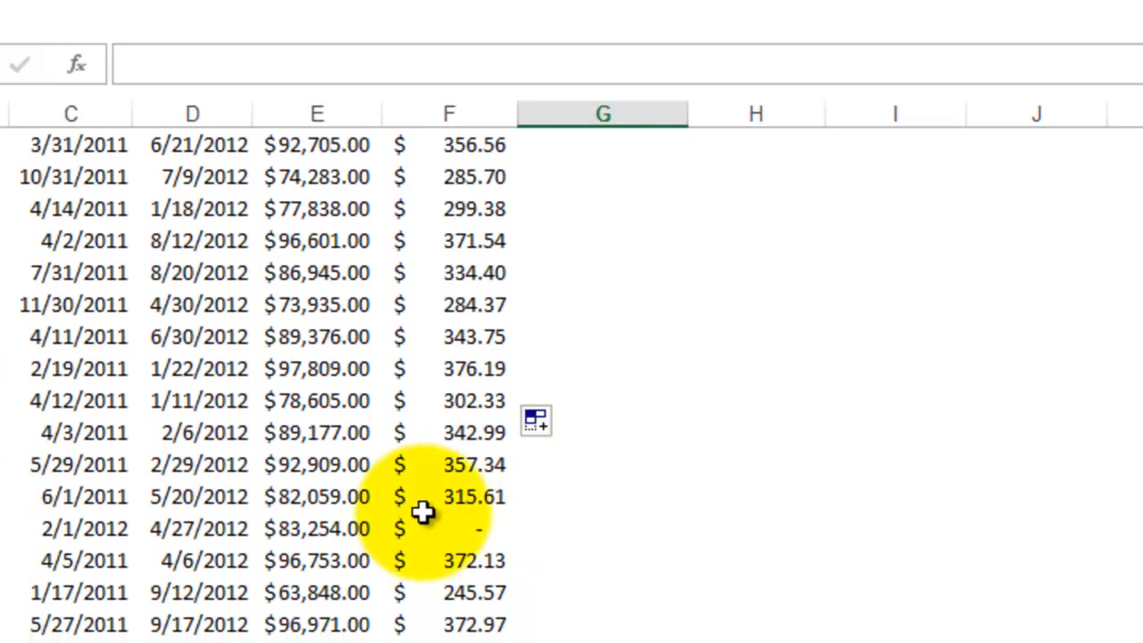
scroll("down", 3)
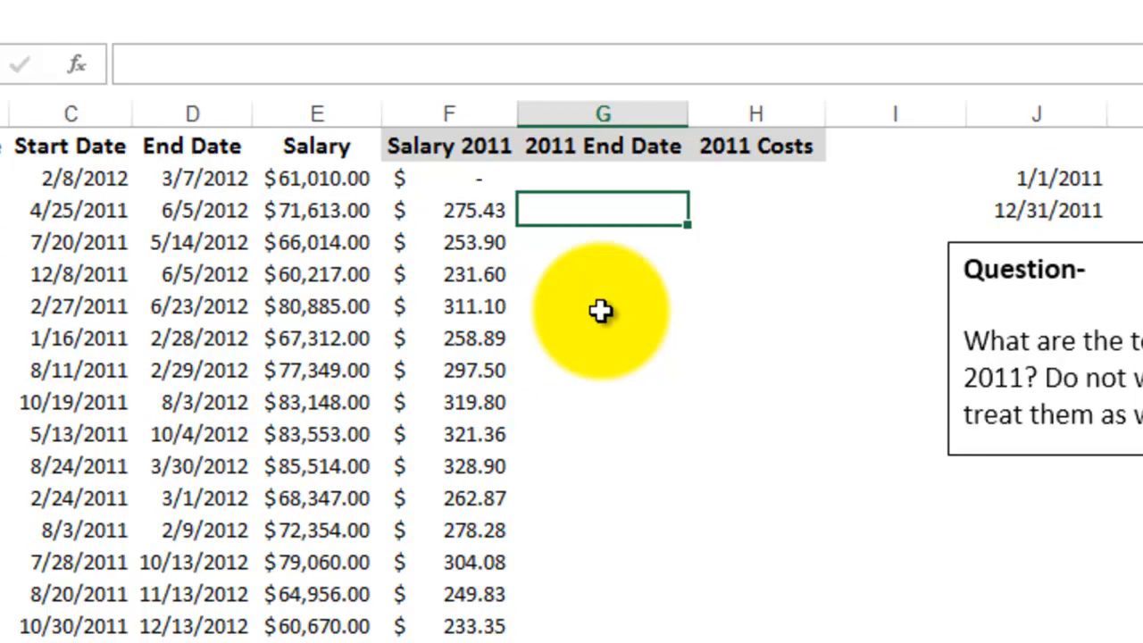
Step: Enter =NETWORKDAYS(C2,$J$3) in G2 and commit it down the 2011 Days column
left_click(602, 178)
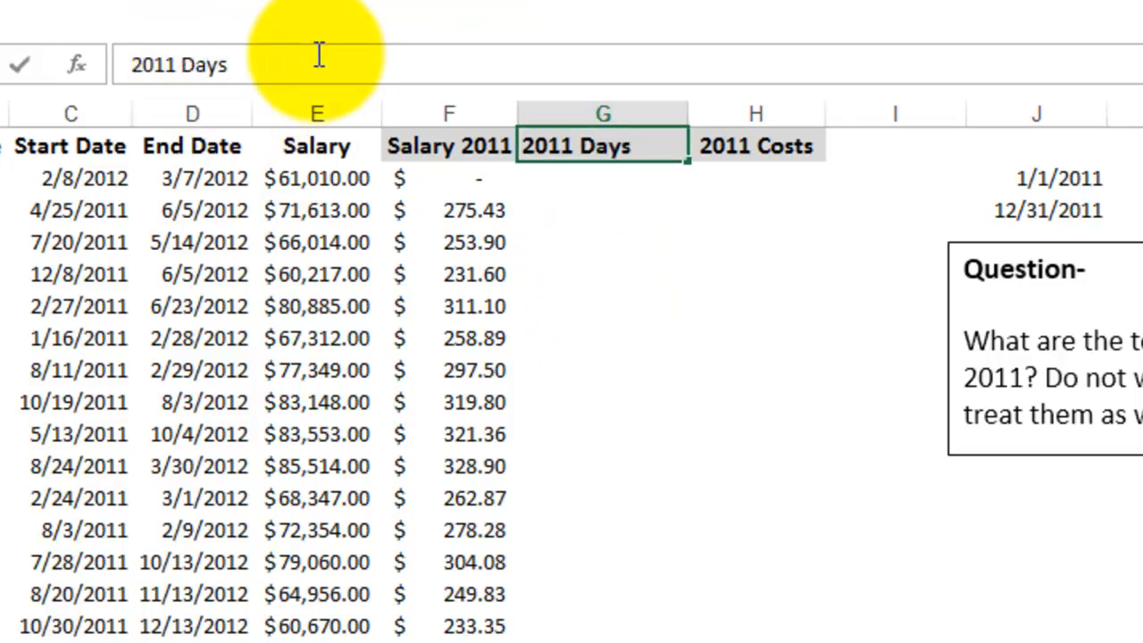
left_click(576, 178)
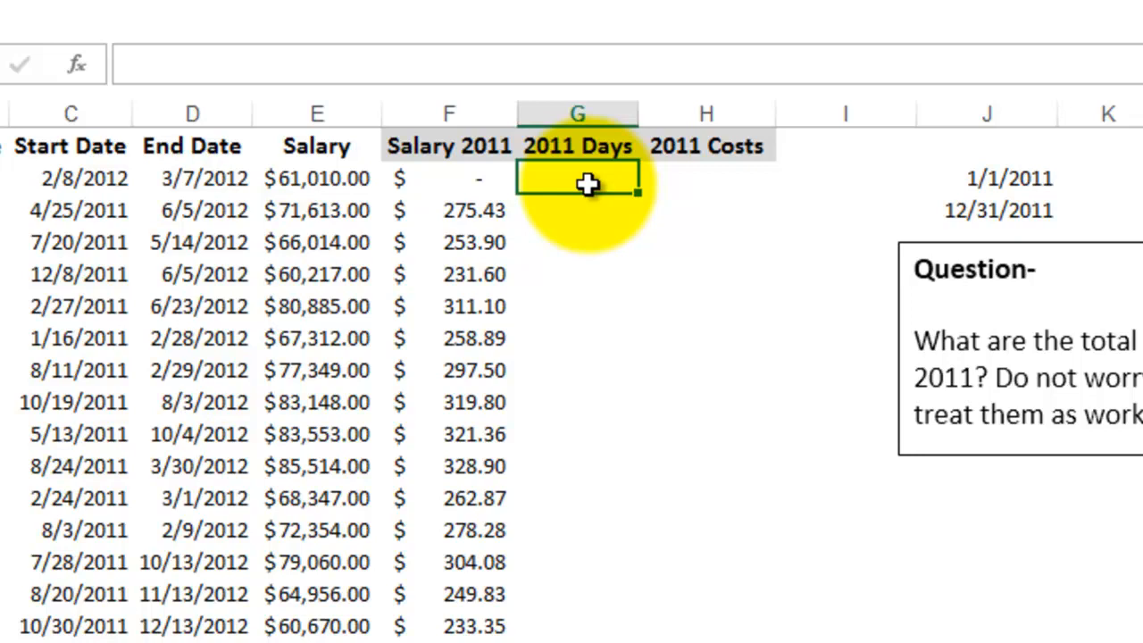
type("=")
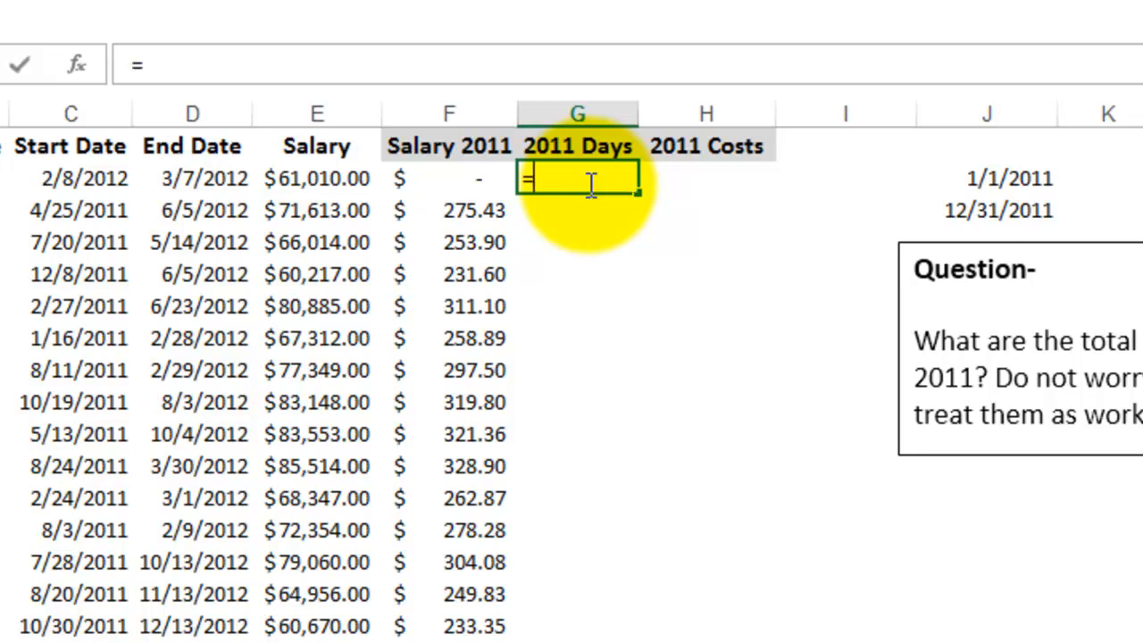
type("NETWORKDAYS(")
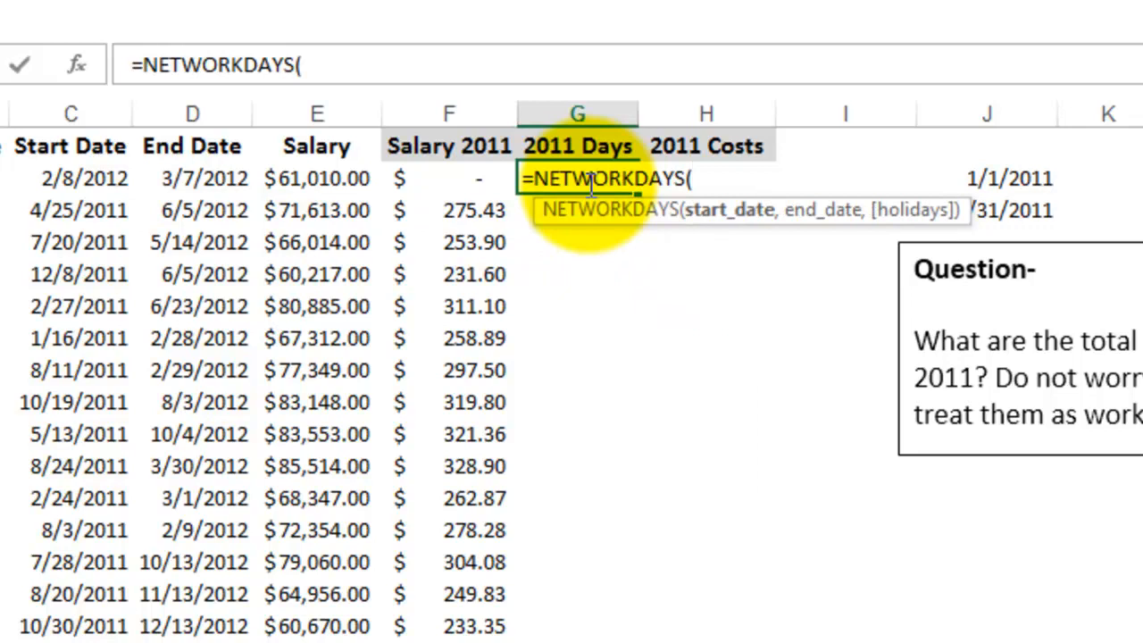
mouse_move(13, 204)
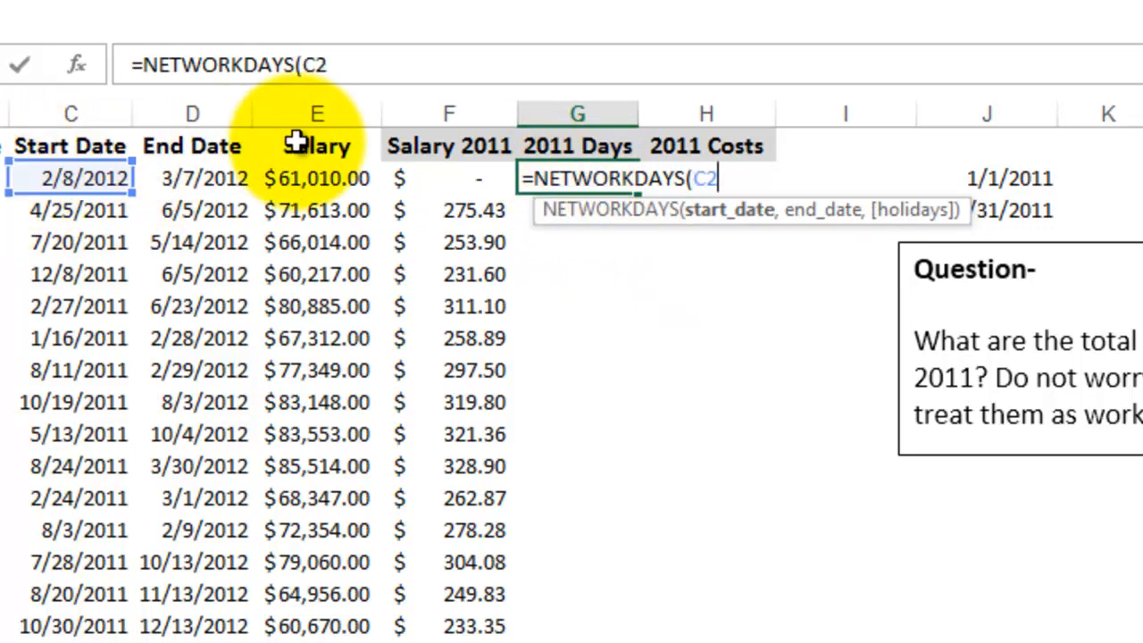
type(",J3")
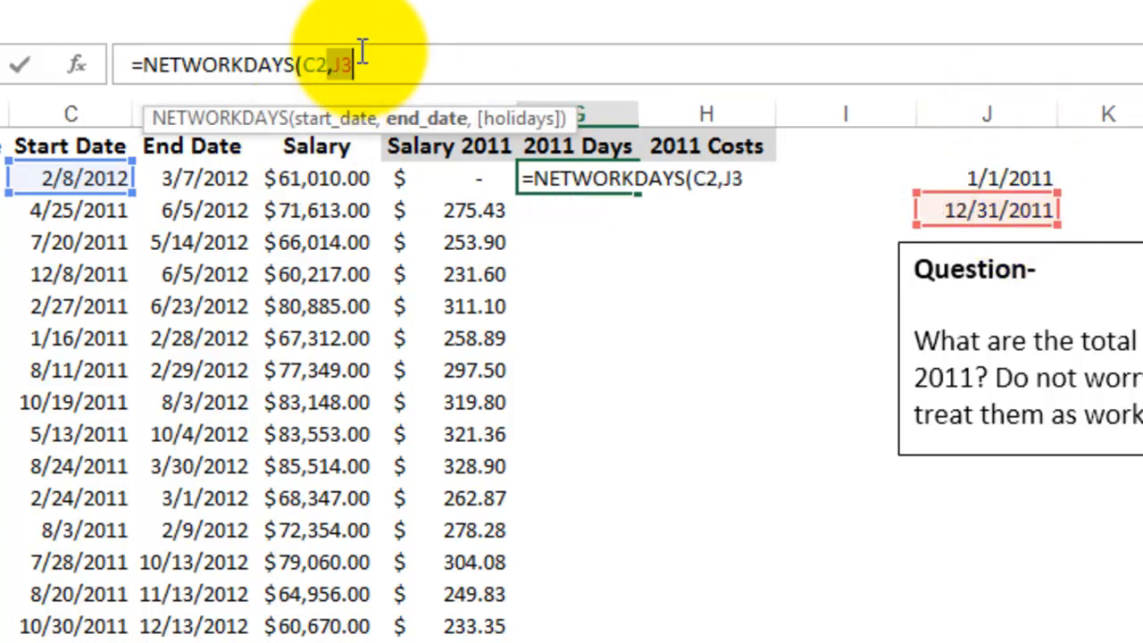
key("f4")
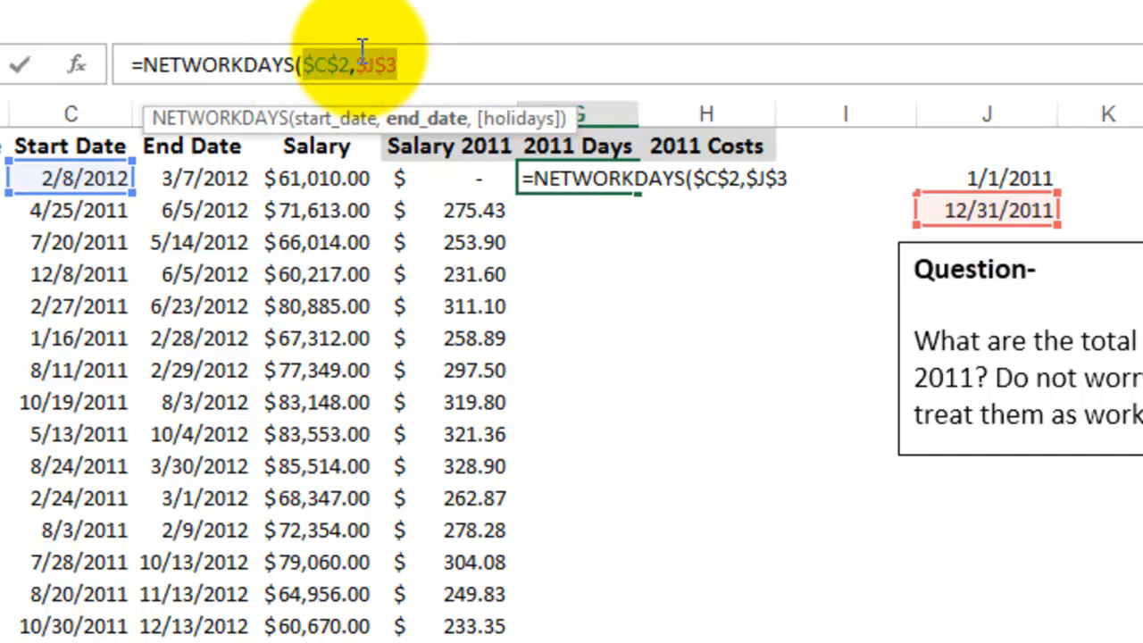
mouse_move(357, 40)
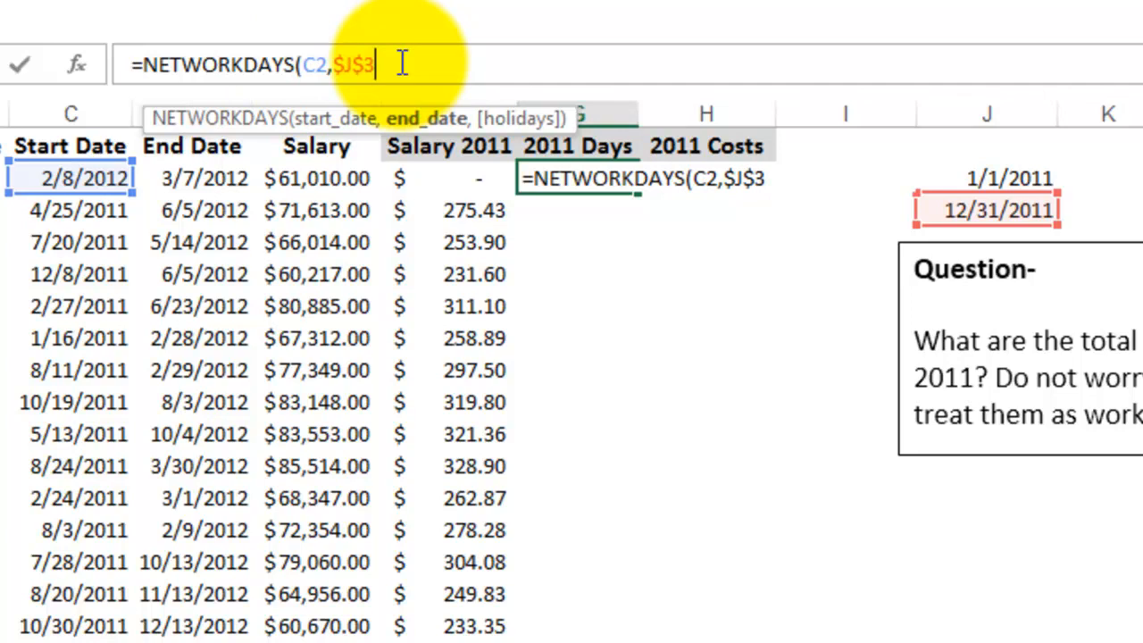
type(")")
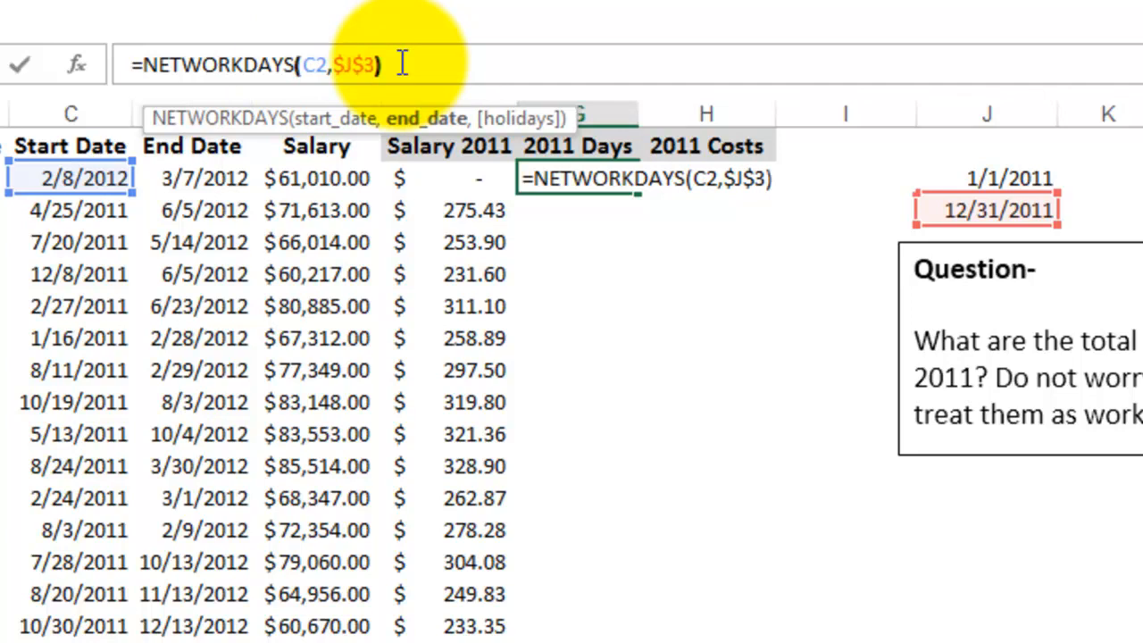
key("Return")
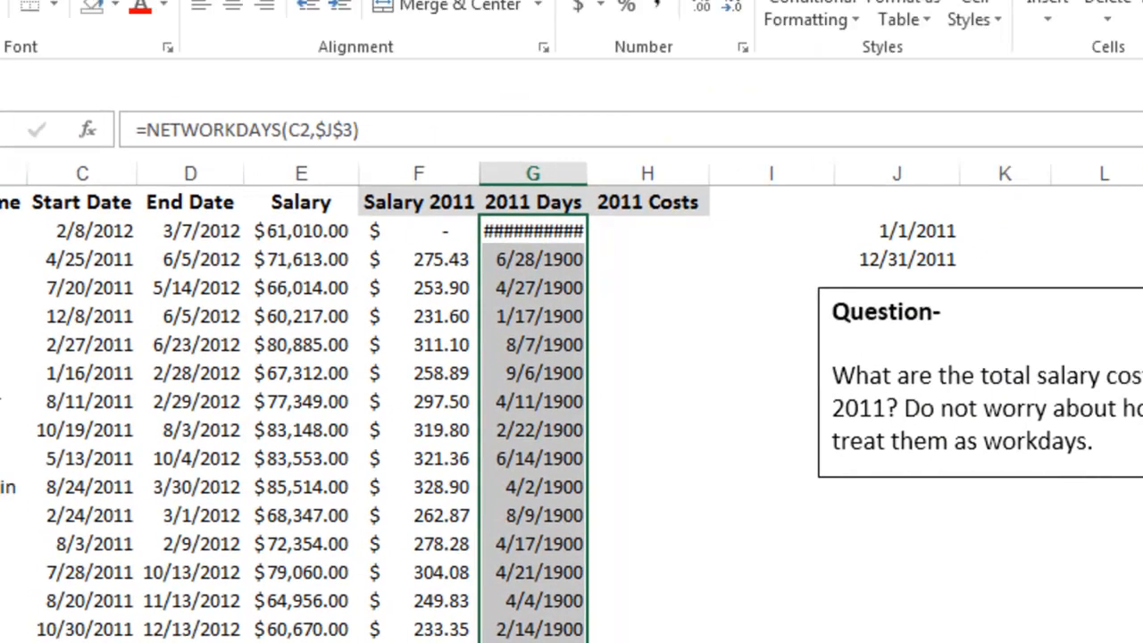
Step: Apply the Number format to the 2011 Days column and scroll to review the counts
left_click(666, 47)
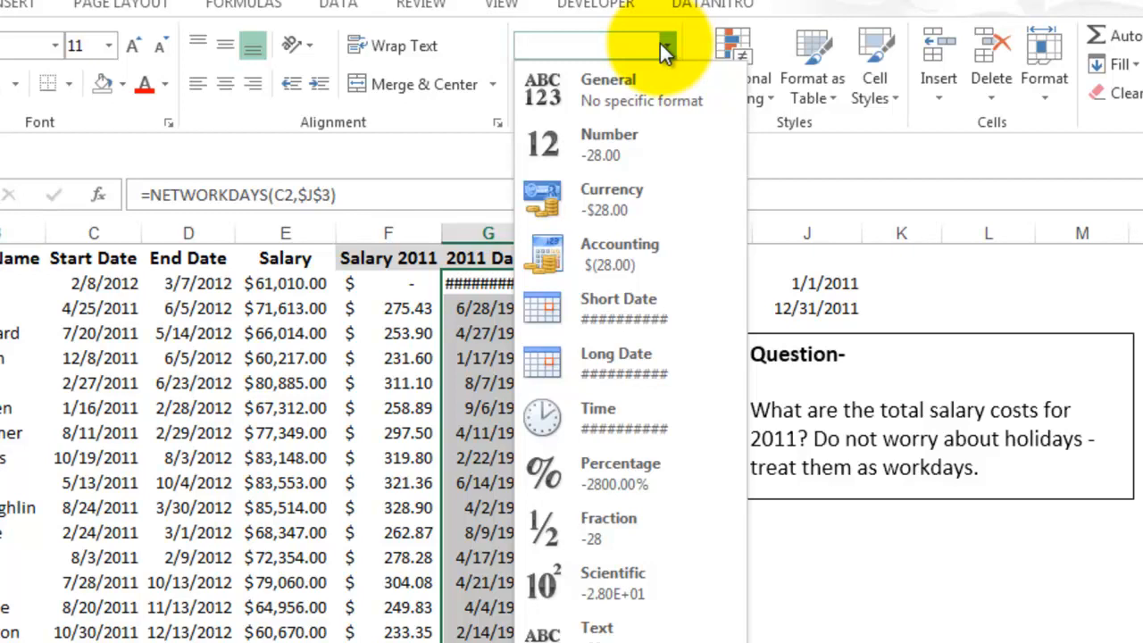
left_click(609, 143)
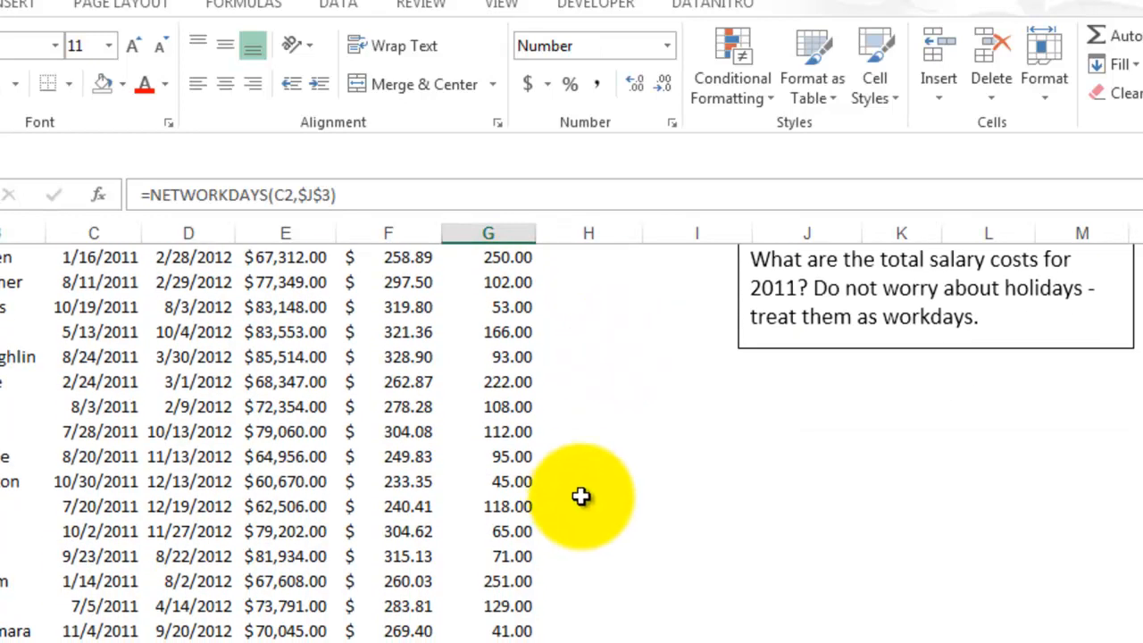
scroll("down", 3)
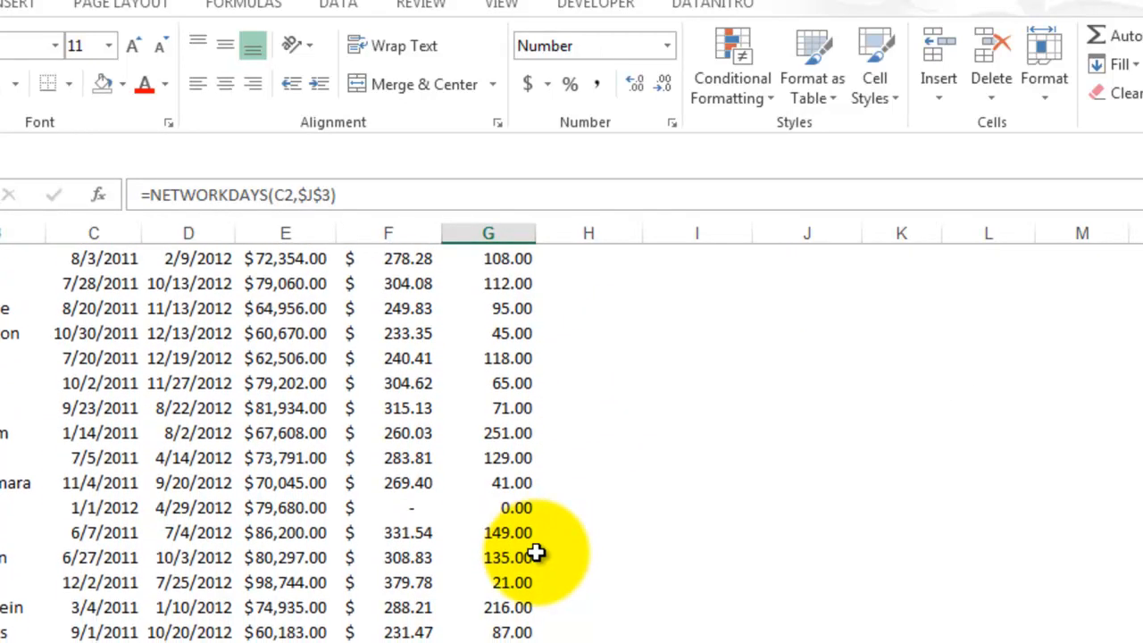
scroll("down", 3)
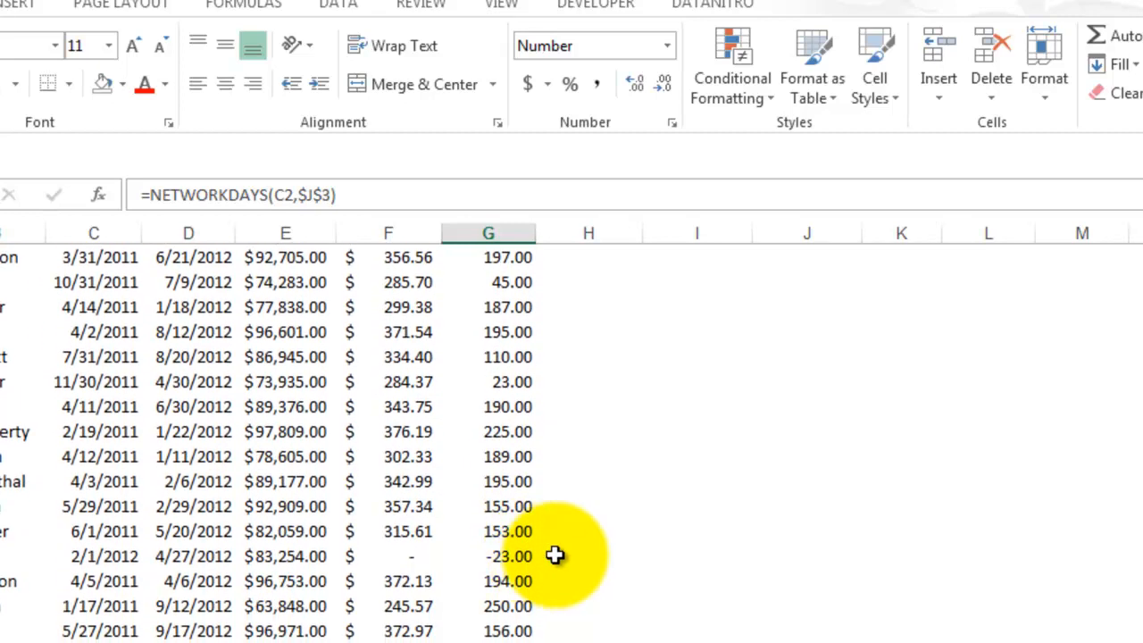
scroll("down", 3)
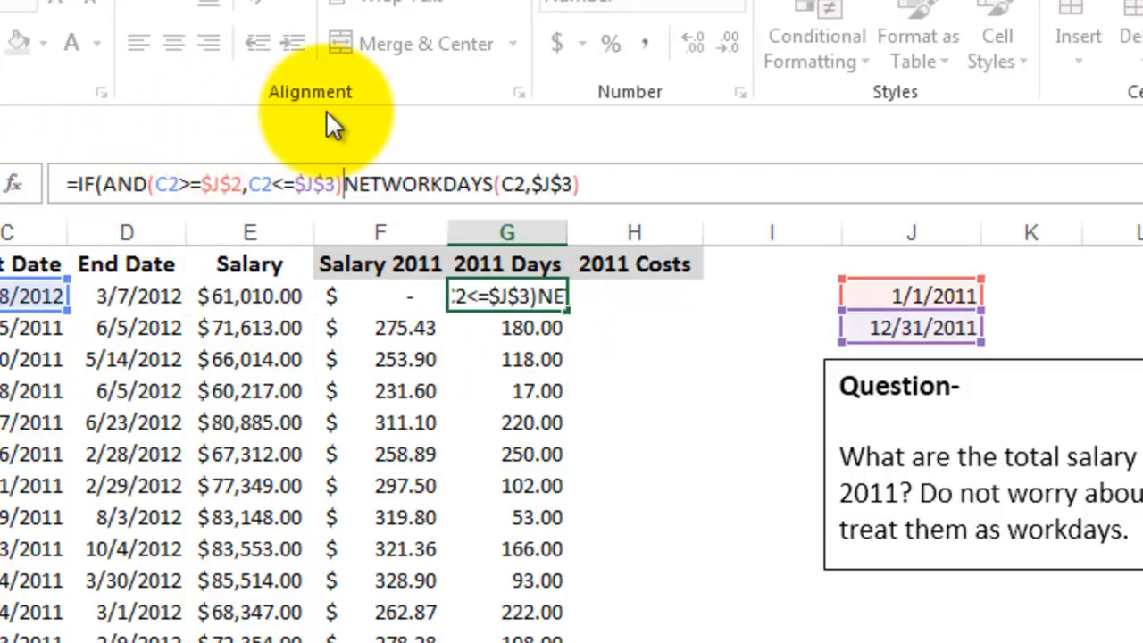
Step: Finish G2 as =IF(AND(C2>=$J$2,C2<=$J$3),NETWORKDAYS(C2,$J$3),0) and fill it down
type(",")
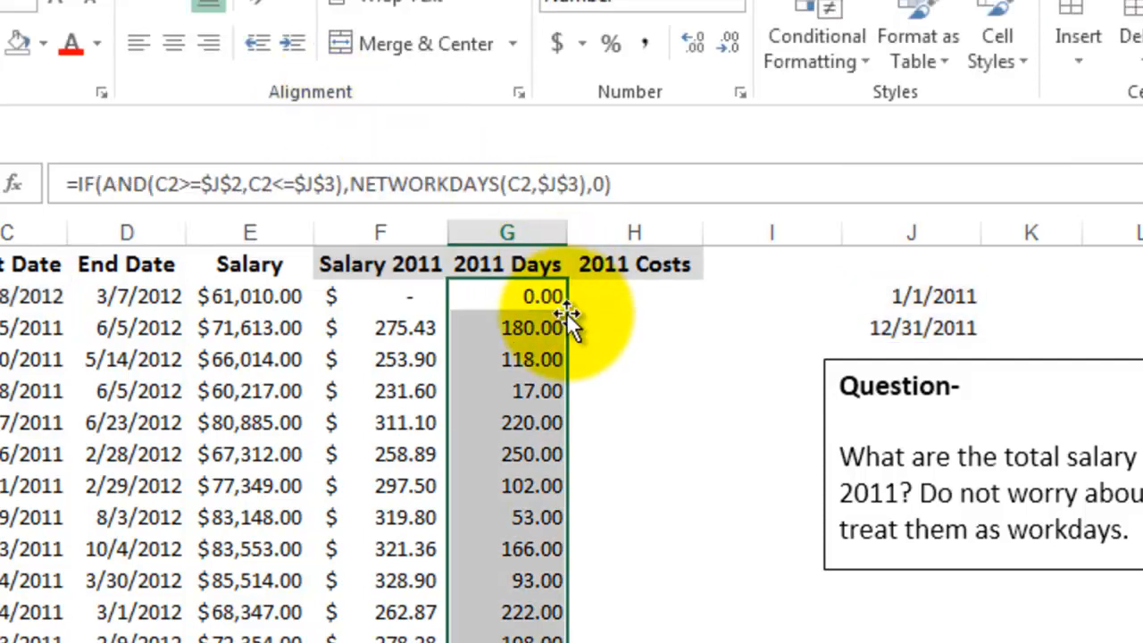
left_click(634, 327)
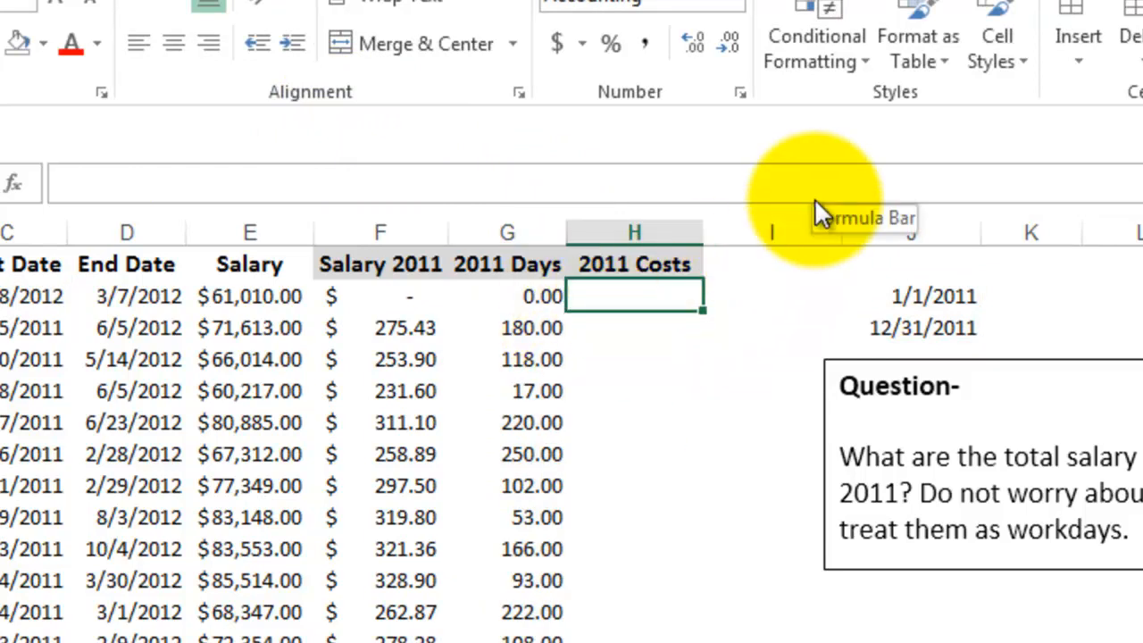
Step: Enter a 2011 Costs formula in H2 that references the row's Salary 2011 value
type("=")
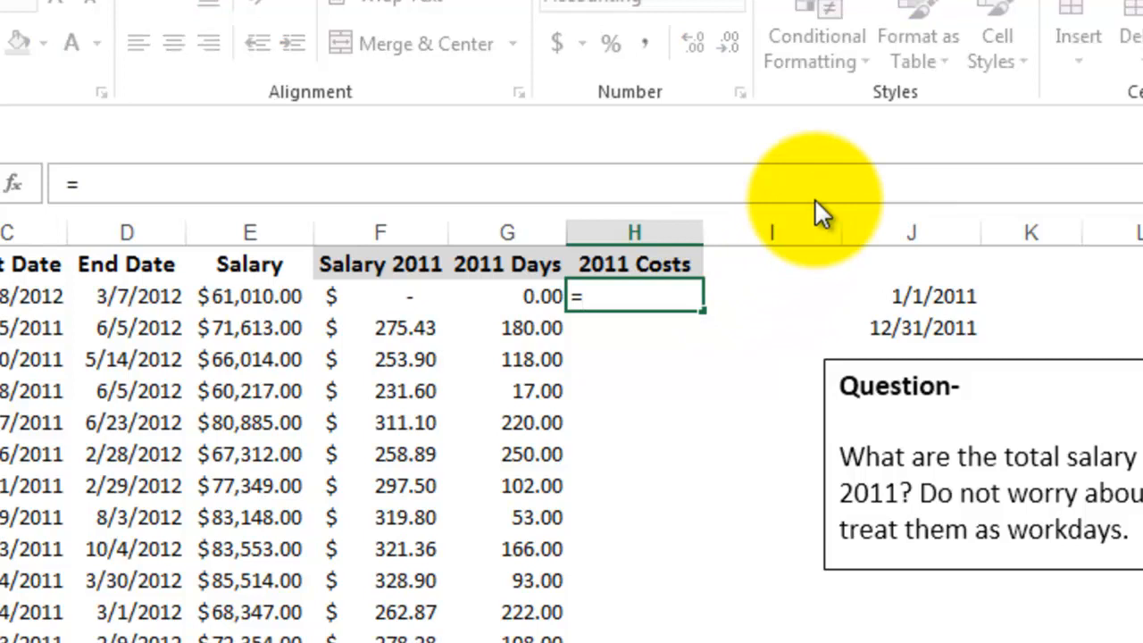
left_click(379, 295)
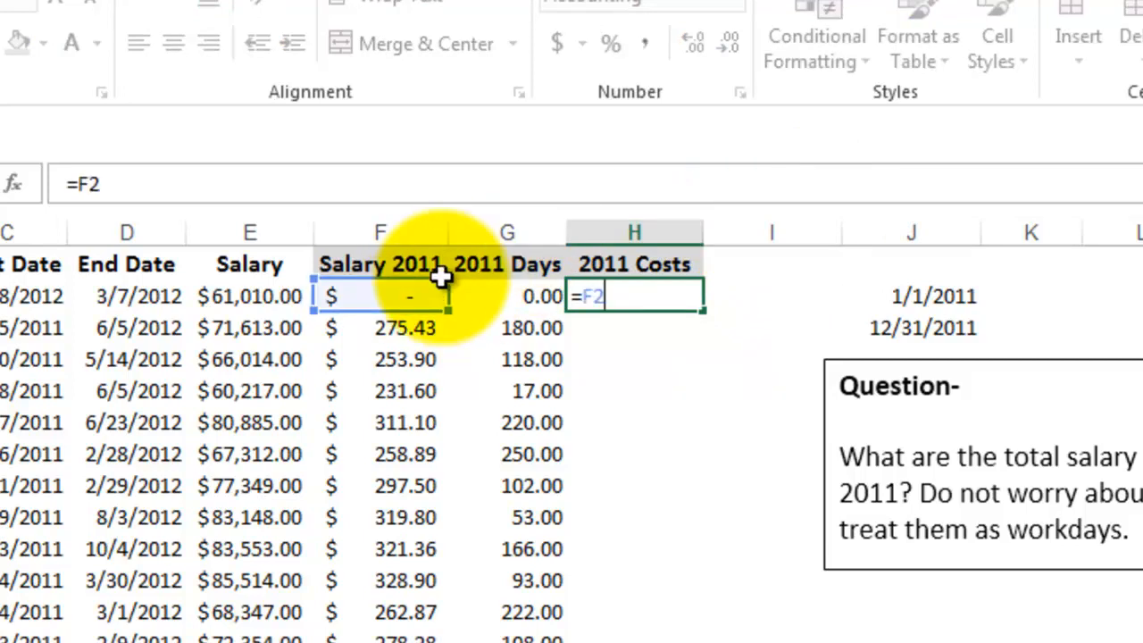
key("Return")
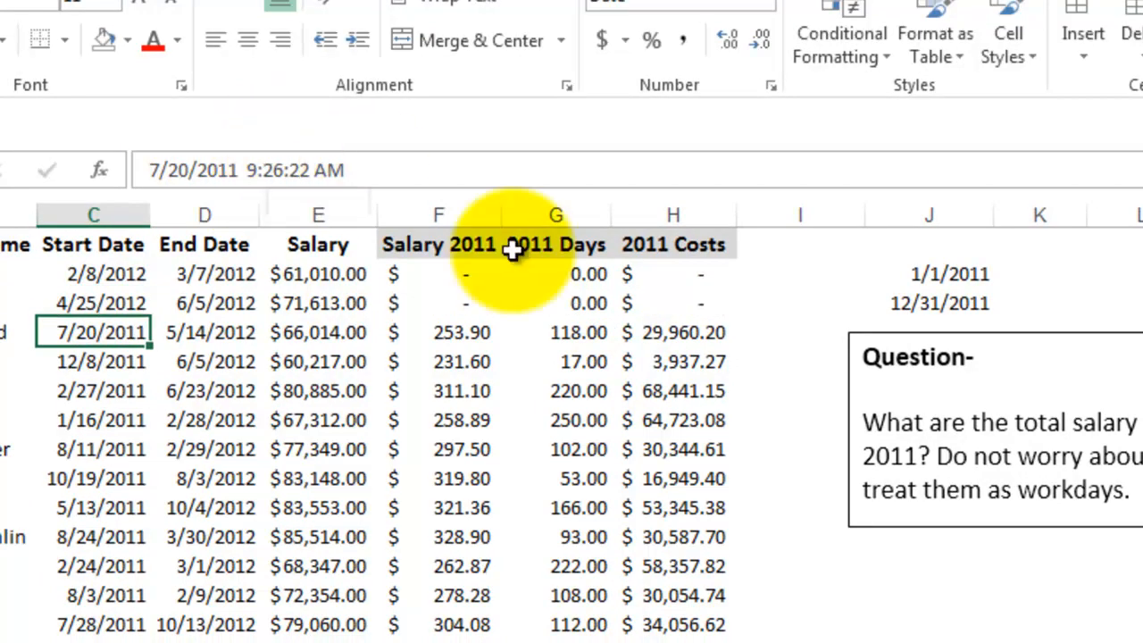
mouse_move(467, 302)
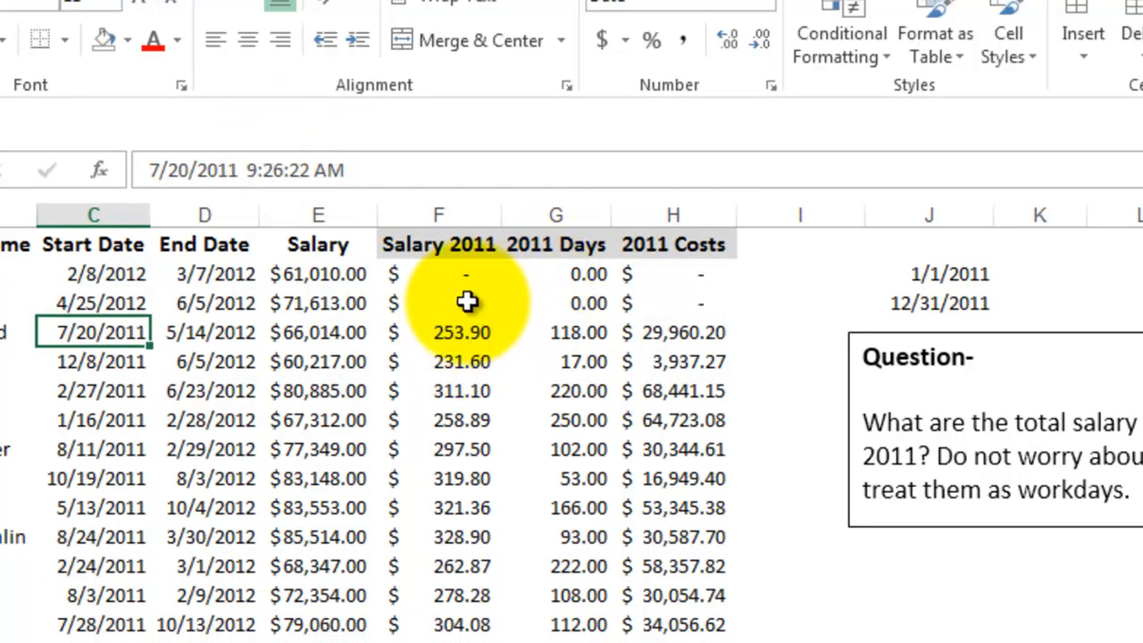
Step: Edit the first two employees' start dates, such as 4/25/2011, to 2011 dates
left_click(93, 302)
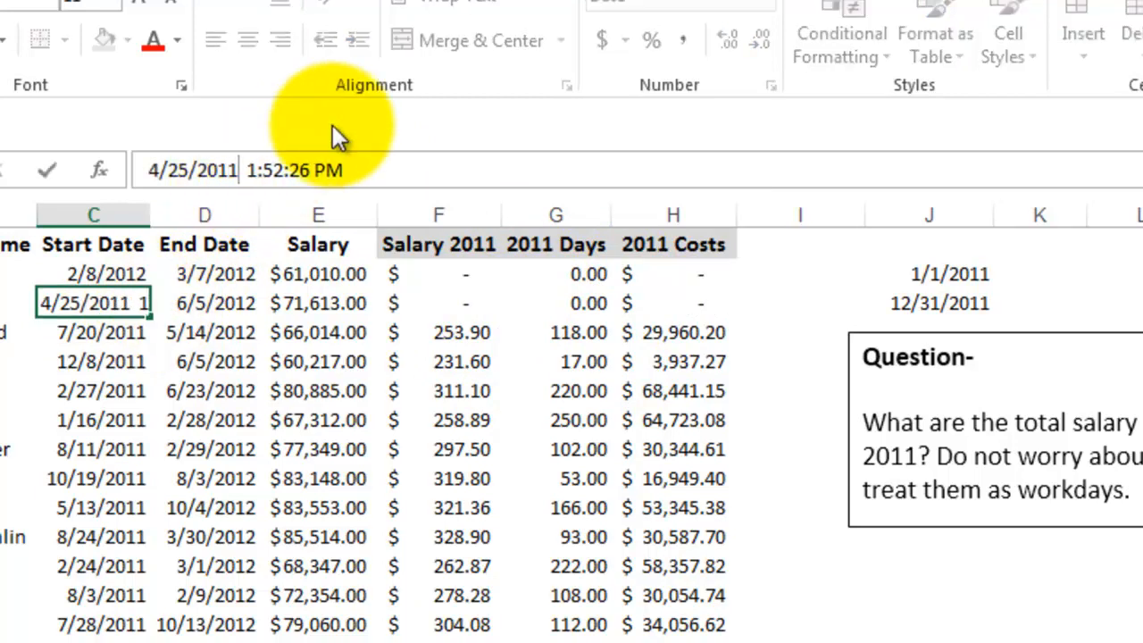
left_click(93, 273)
type("1")
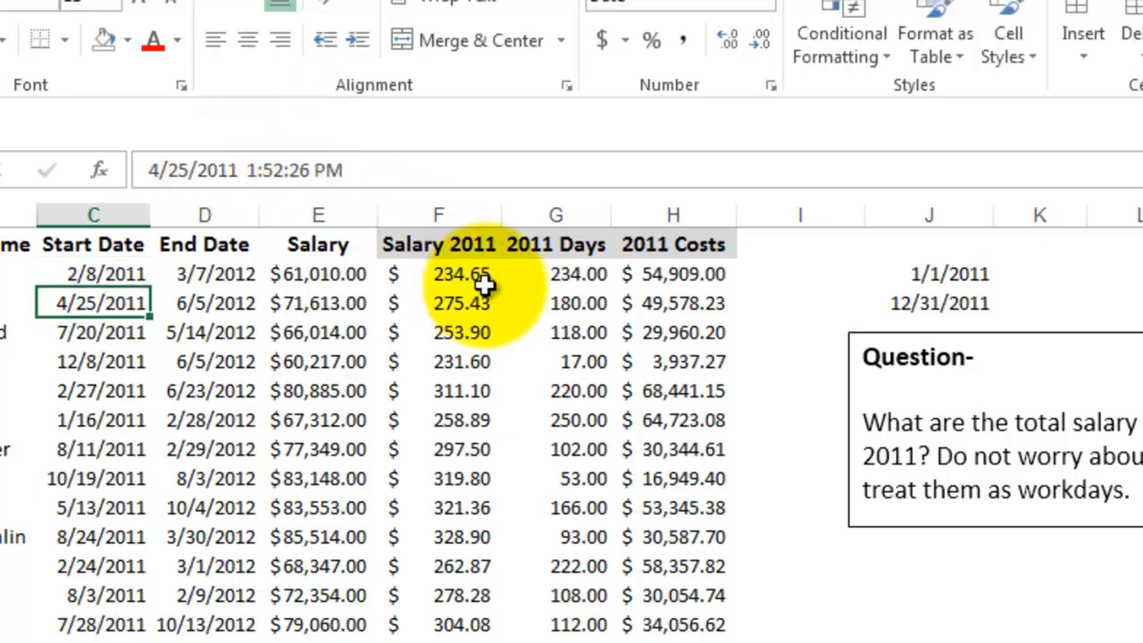
mouse_move(520, 288)
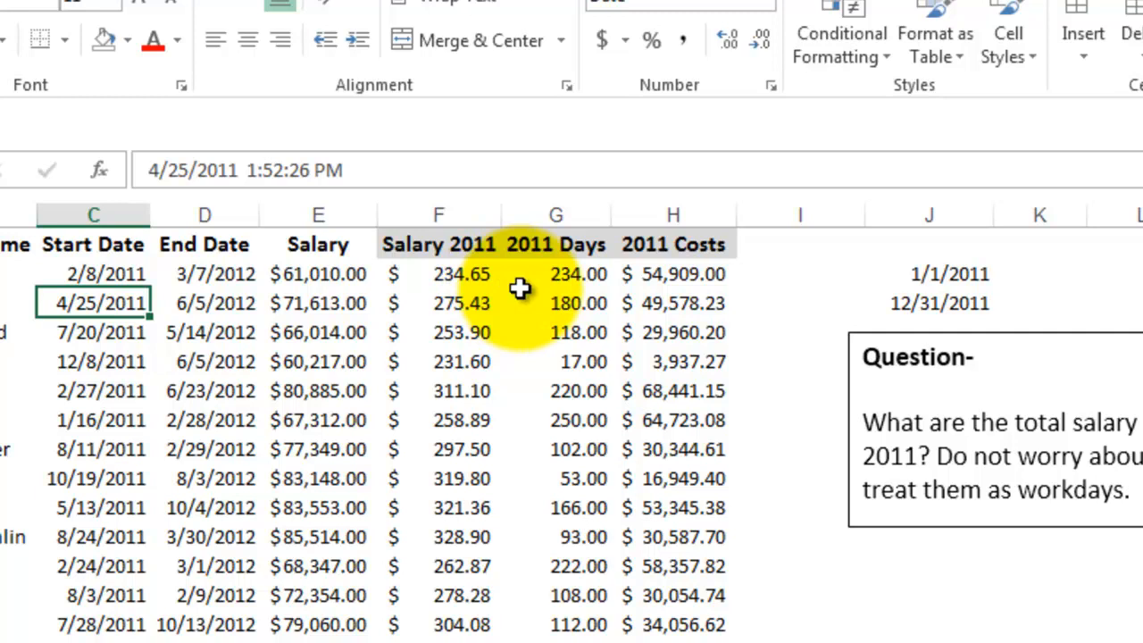
mouse_move(585, 284)
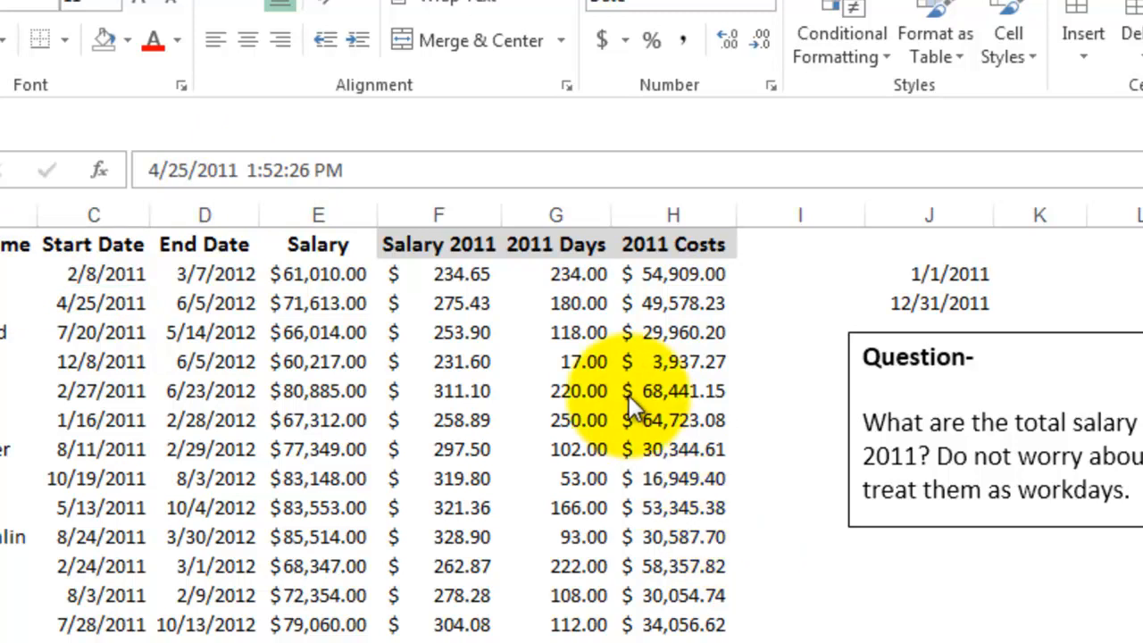
mouse_move(759, 294)
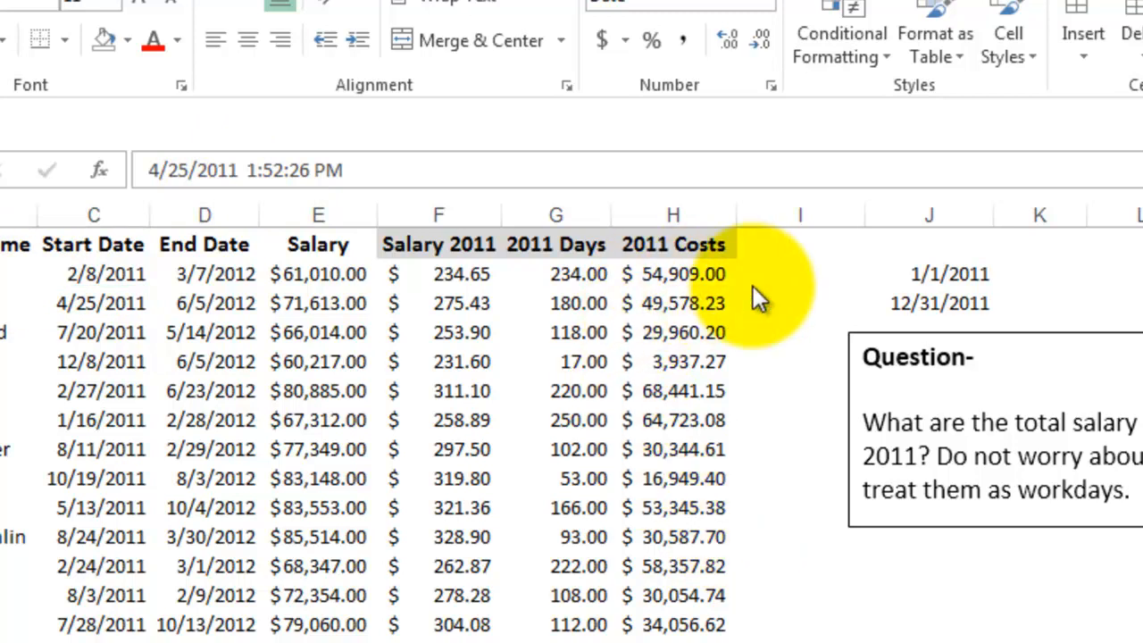